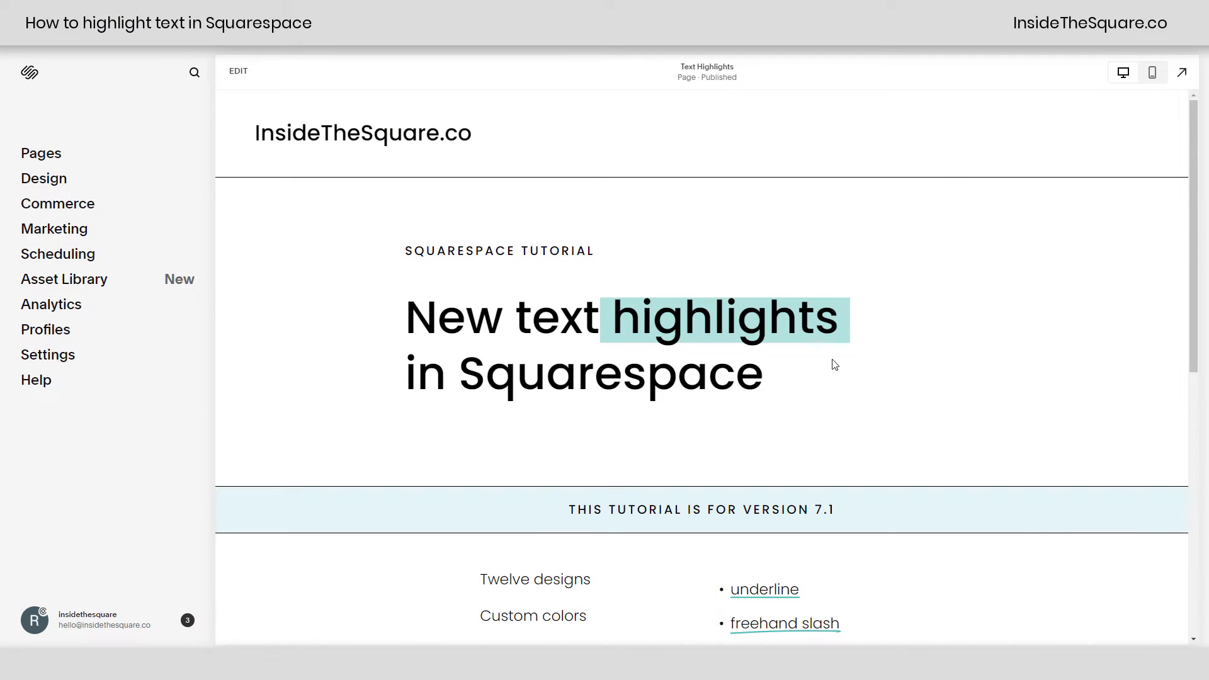
# Step: Add a text block reading 'Example' styled as Heading 1, then select the word
pyautogui.scroll(-3)
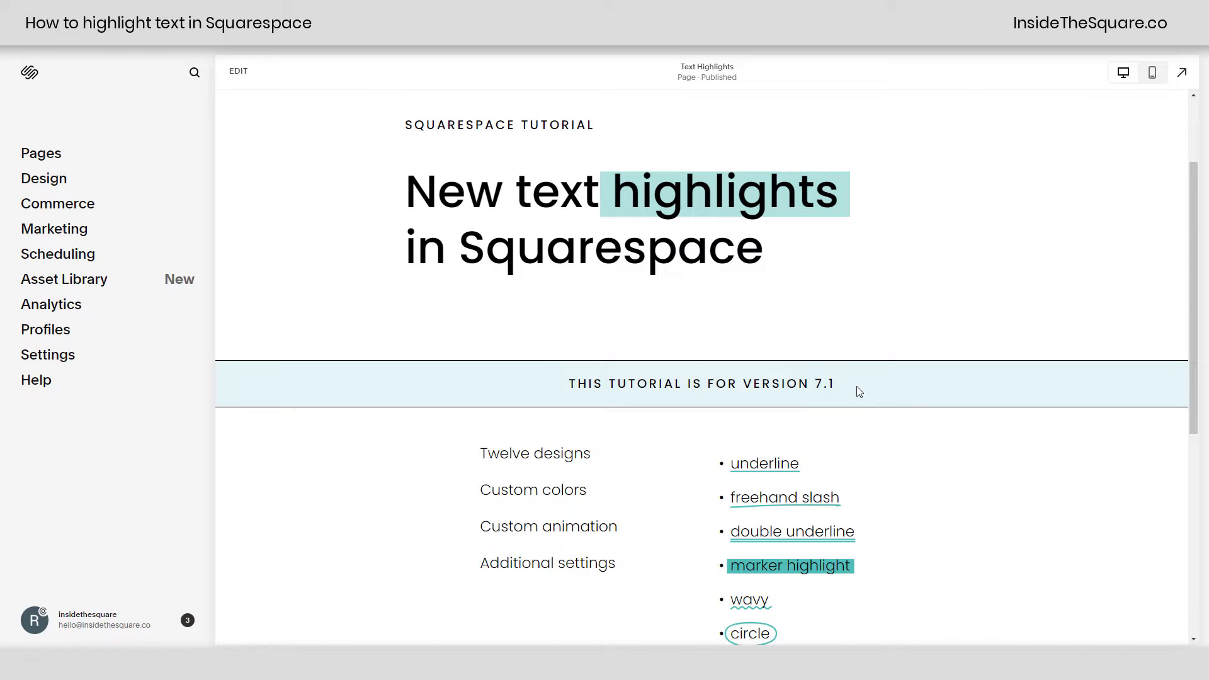
pyautogui.moveTo(860, 400)
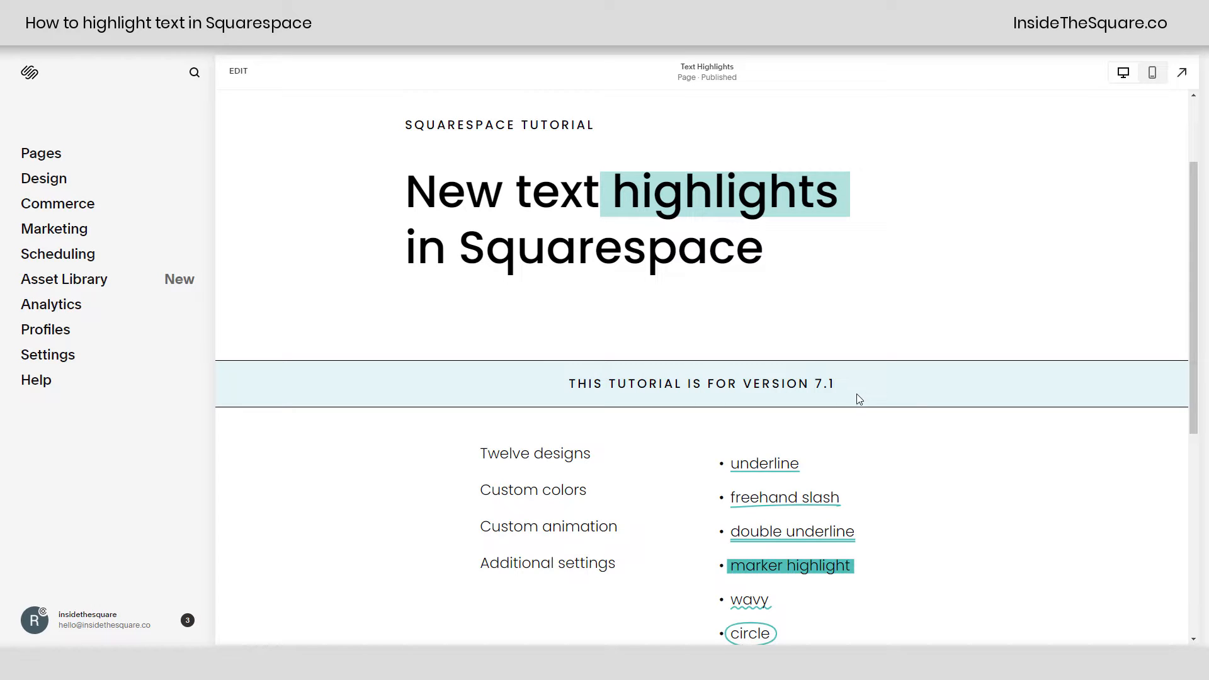
pyautogui.scroll(-3)
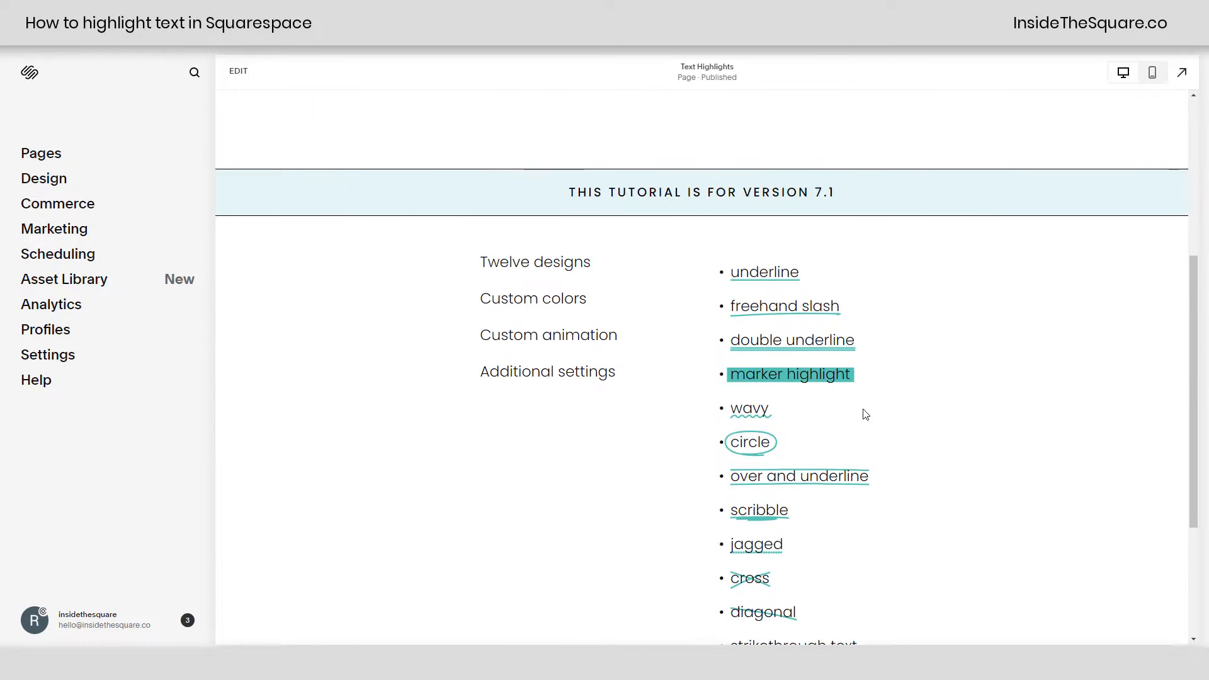
pyautogui.scroll(-3)
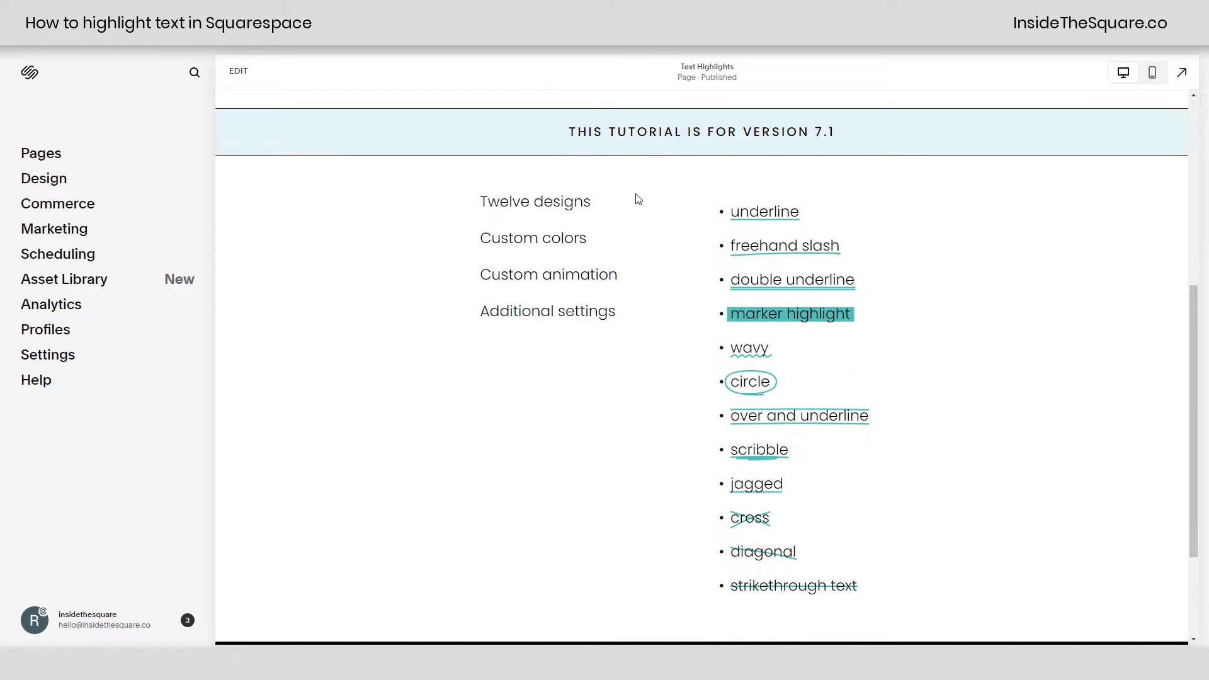
pyautogui.moveTo(602, 260)
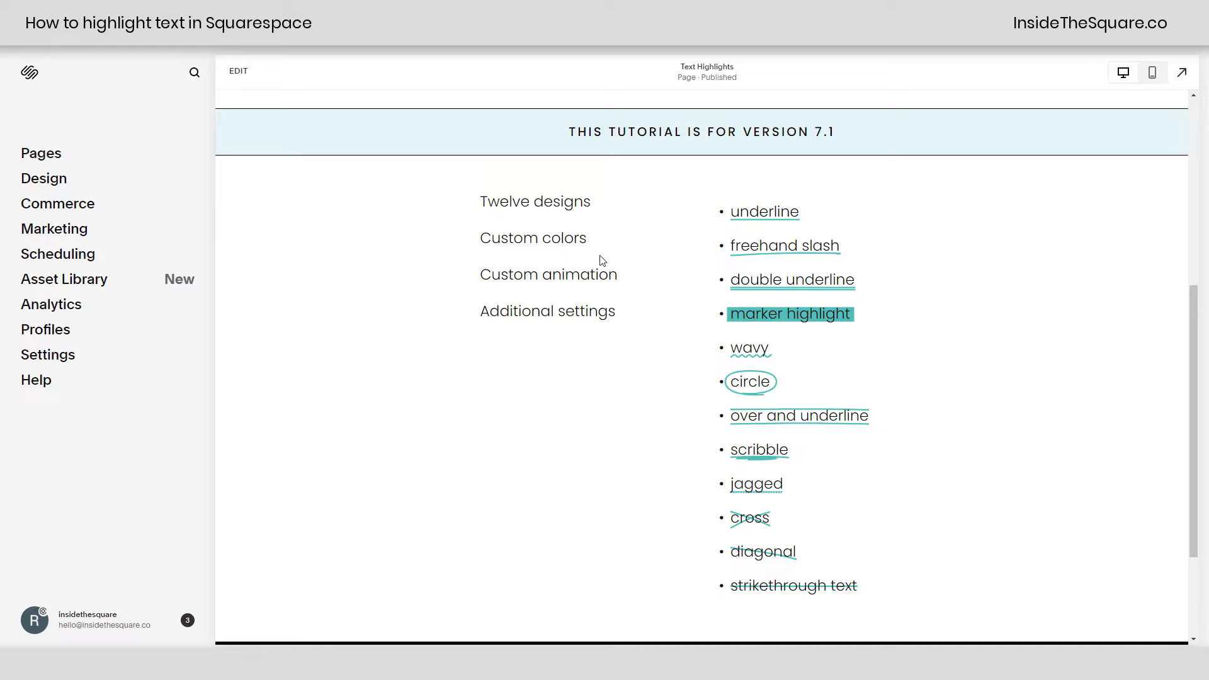
pyautogui.moveTo(635, 311)
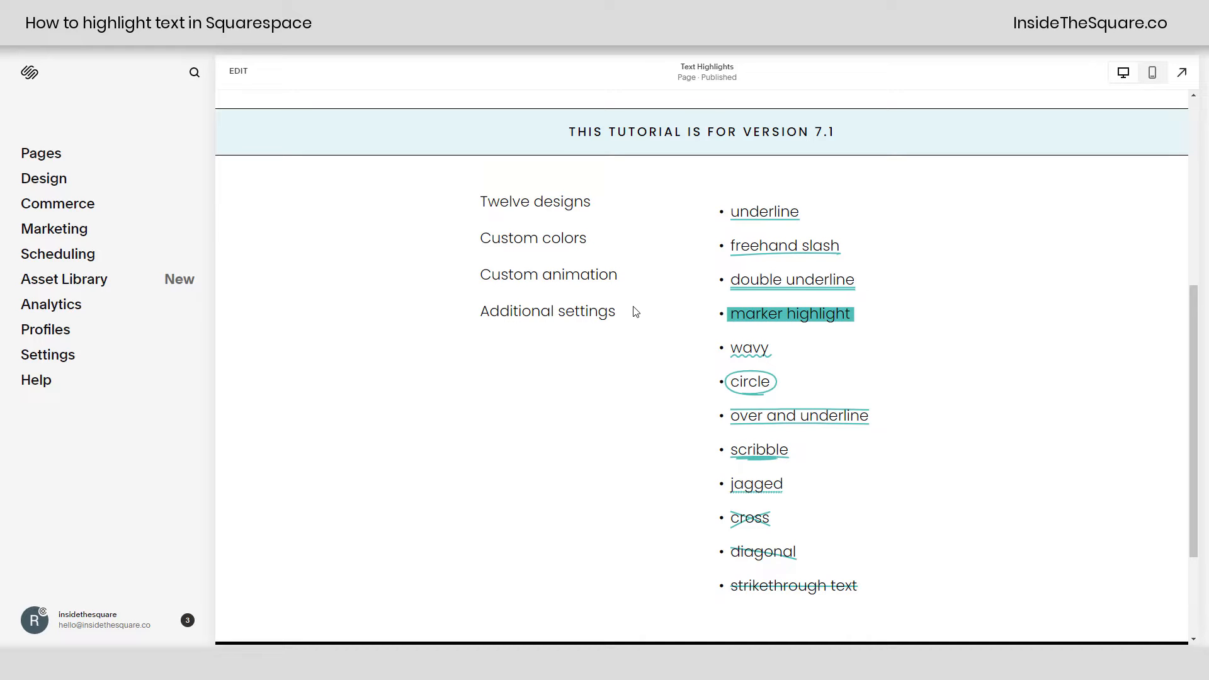
pyautogui.moveTo(836, 549)
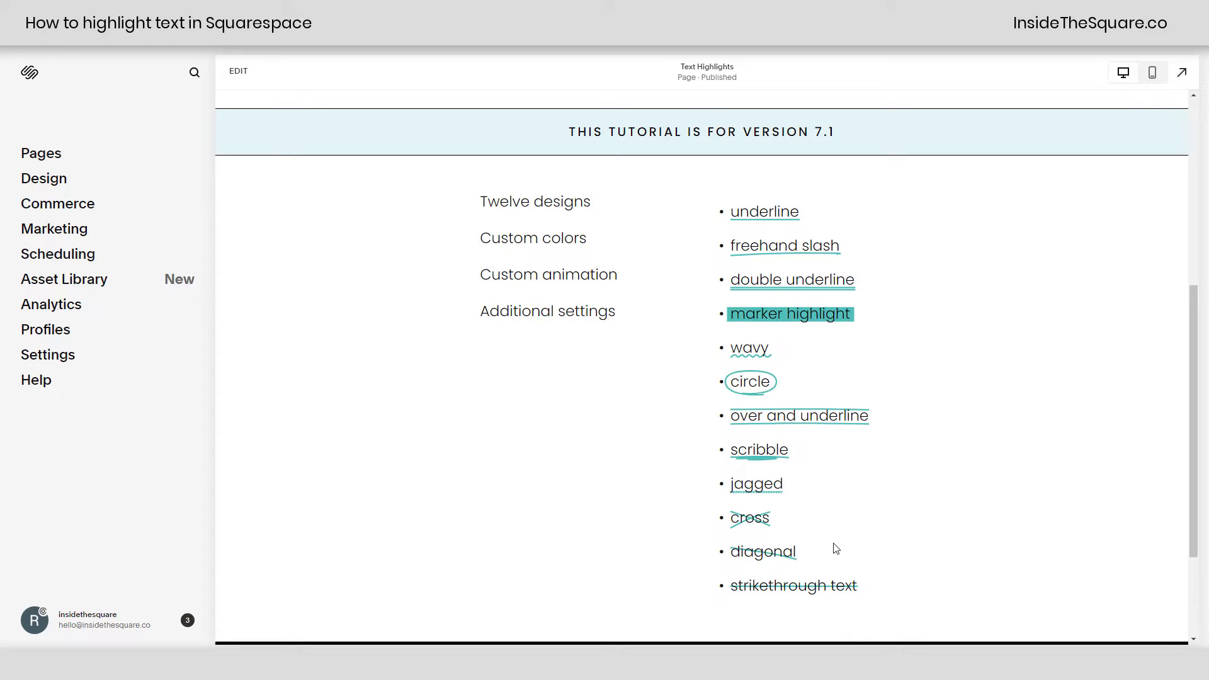
pyautogui.moveTo(811, 222)
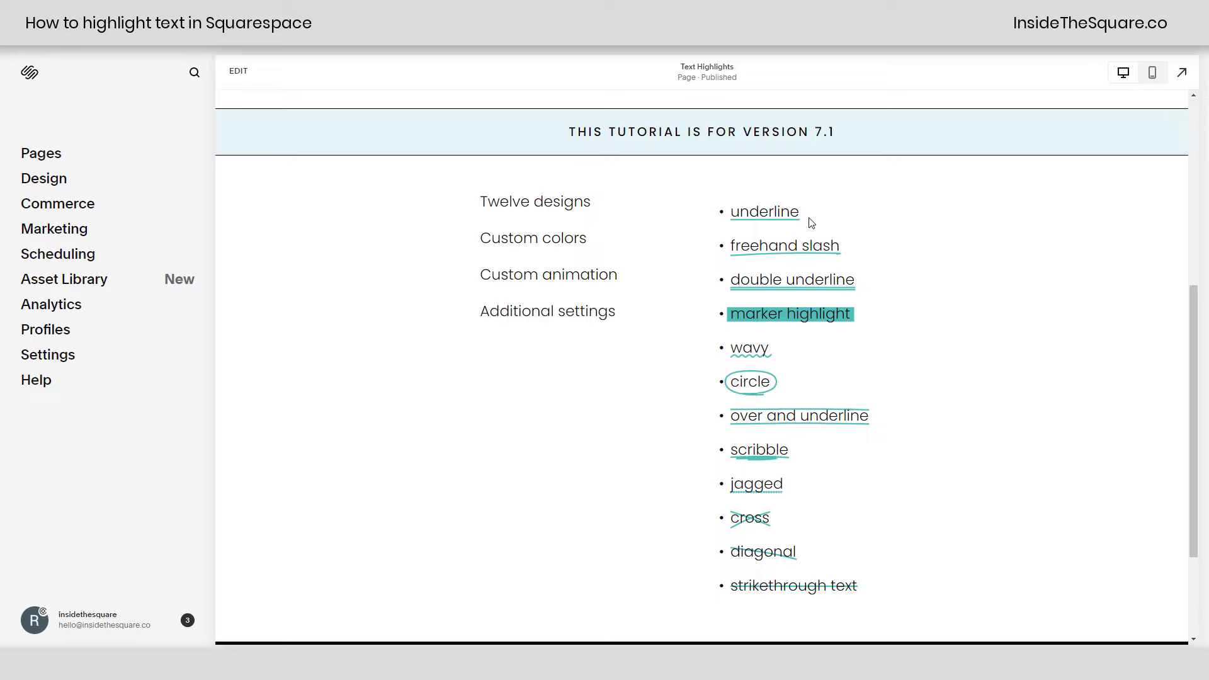
pyautogui.moveTo(900, 288)
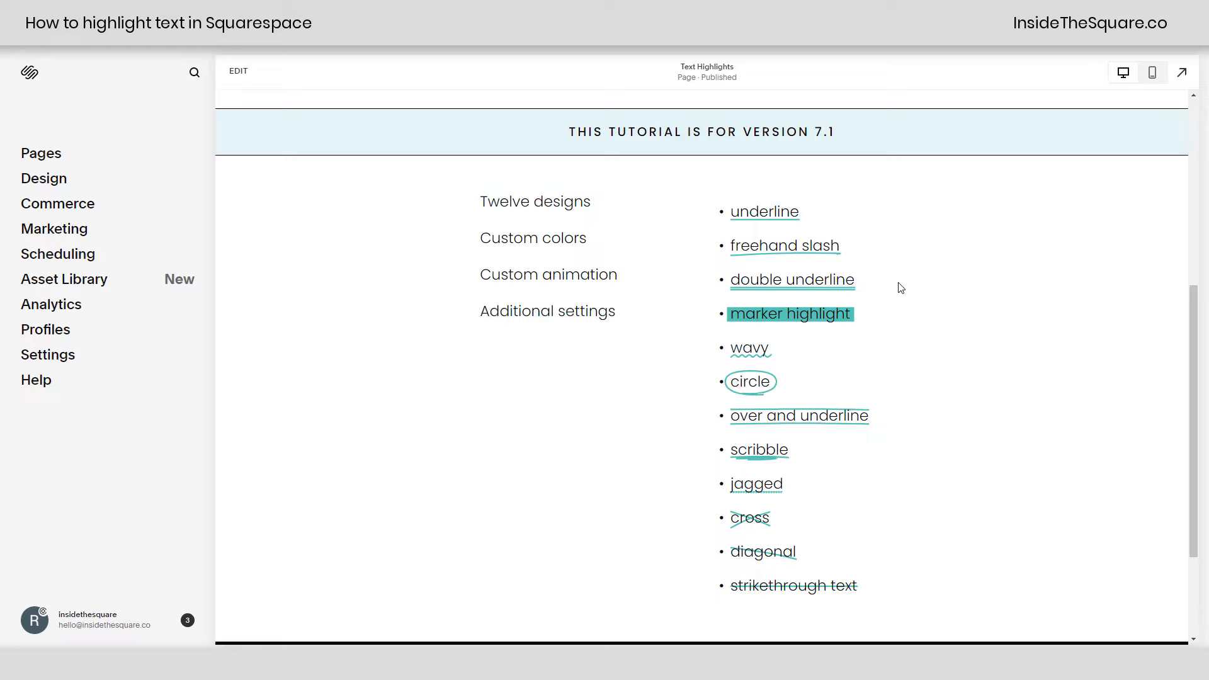
pyautogui.moveTo(908, 391)
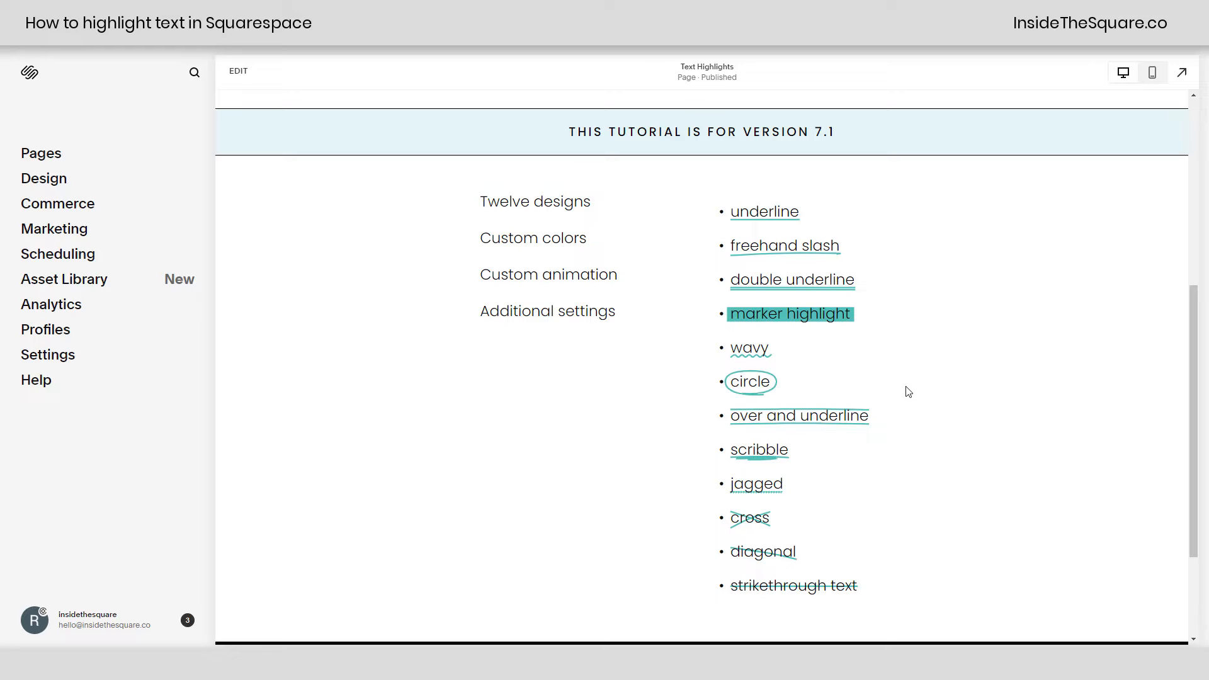
pyautogui.moveTo(834, 497)
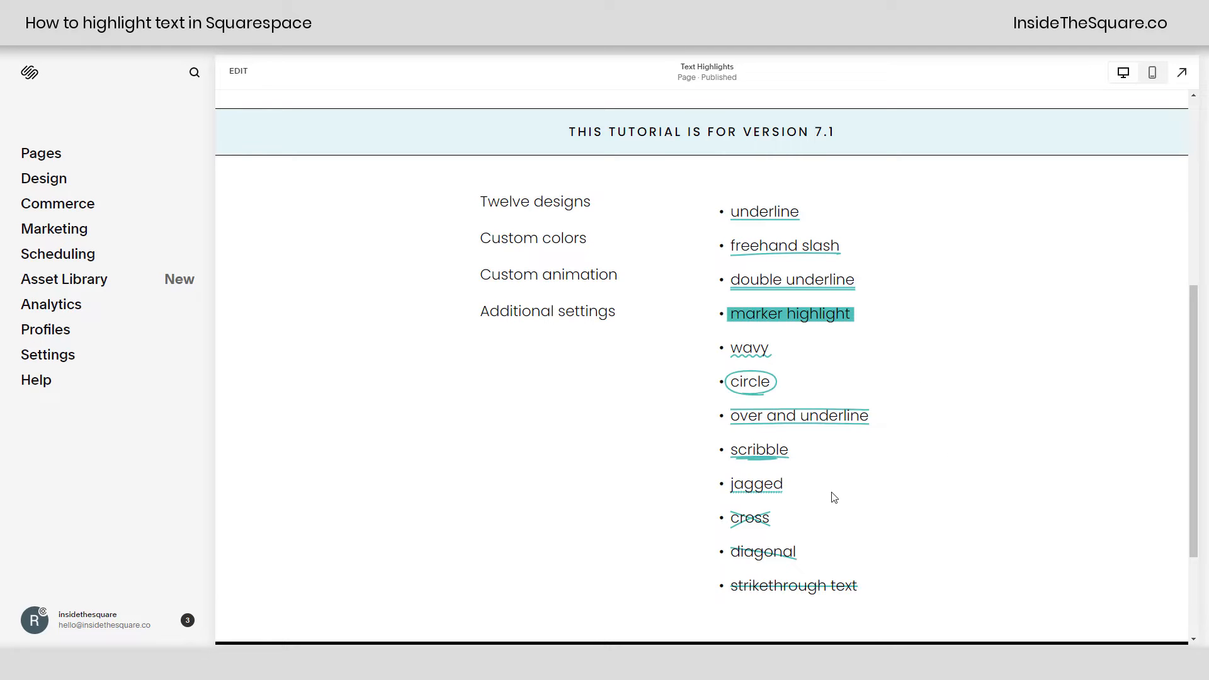
pyautogui.moveTo(900, 592)
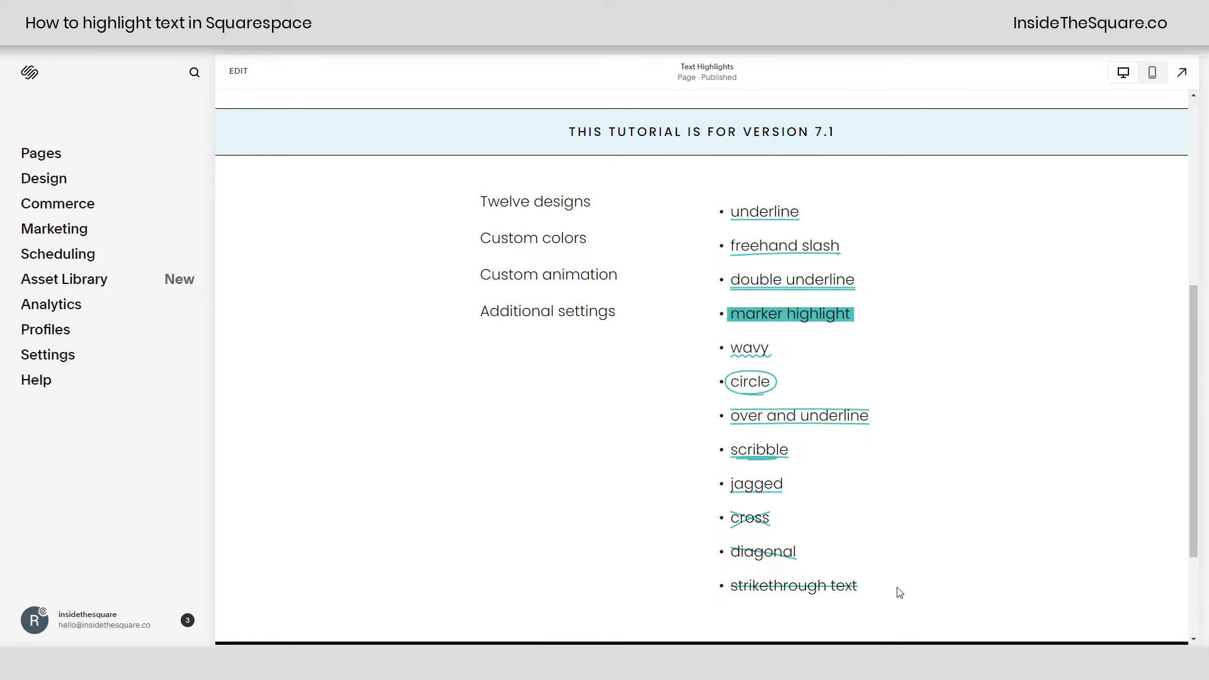
pyautogui.moveTo(900, 560)
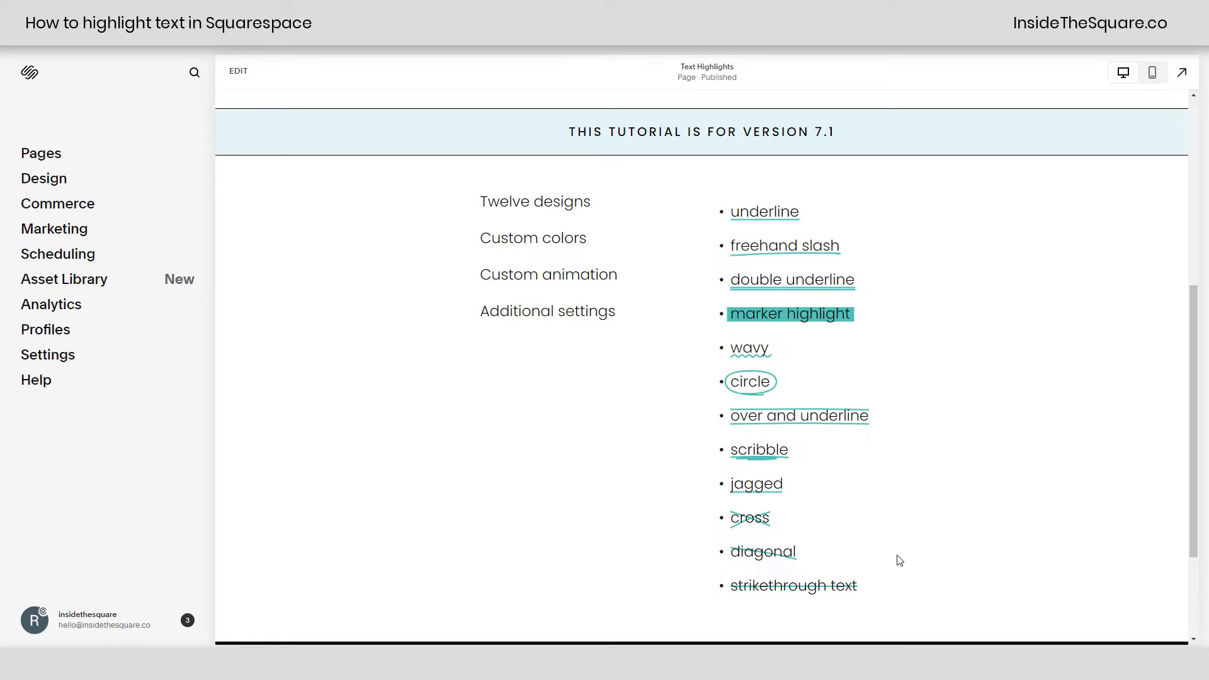
pyautogui.moveTo(896, 458)
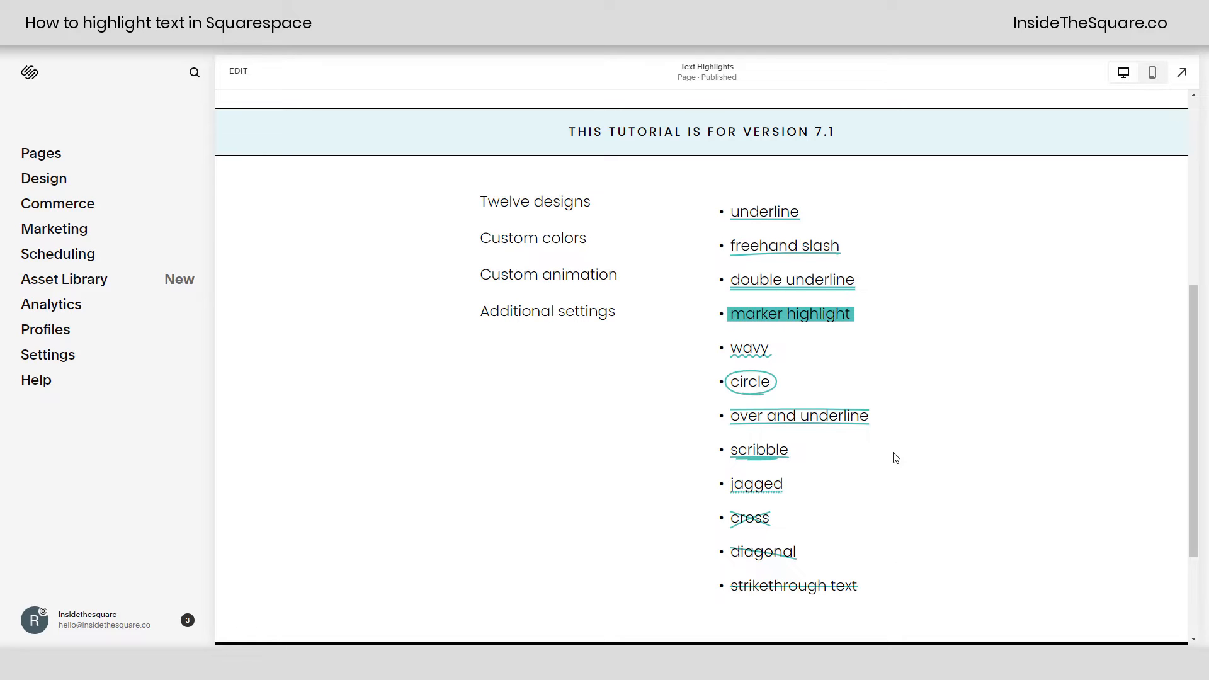
pyautogui.click(238, 70)
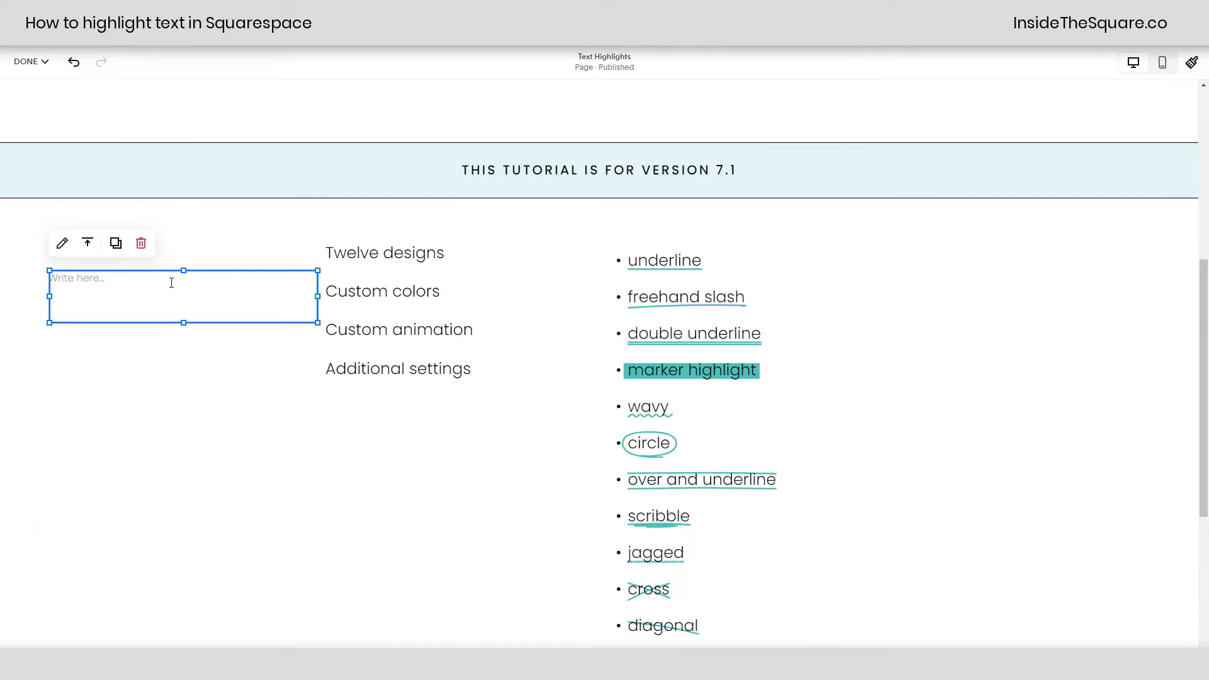
pyautogui.write('Ex')
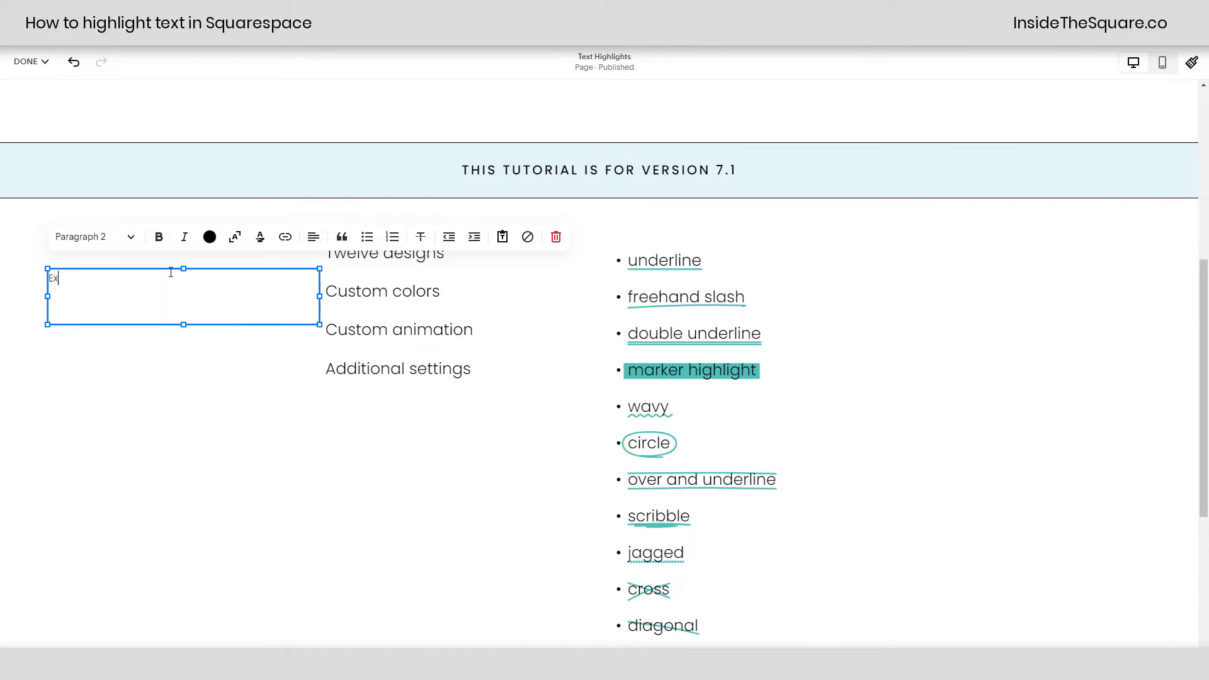
pyautogui.click(95, 237)
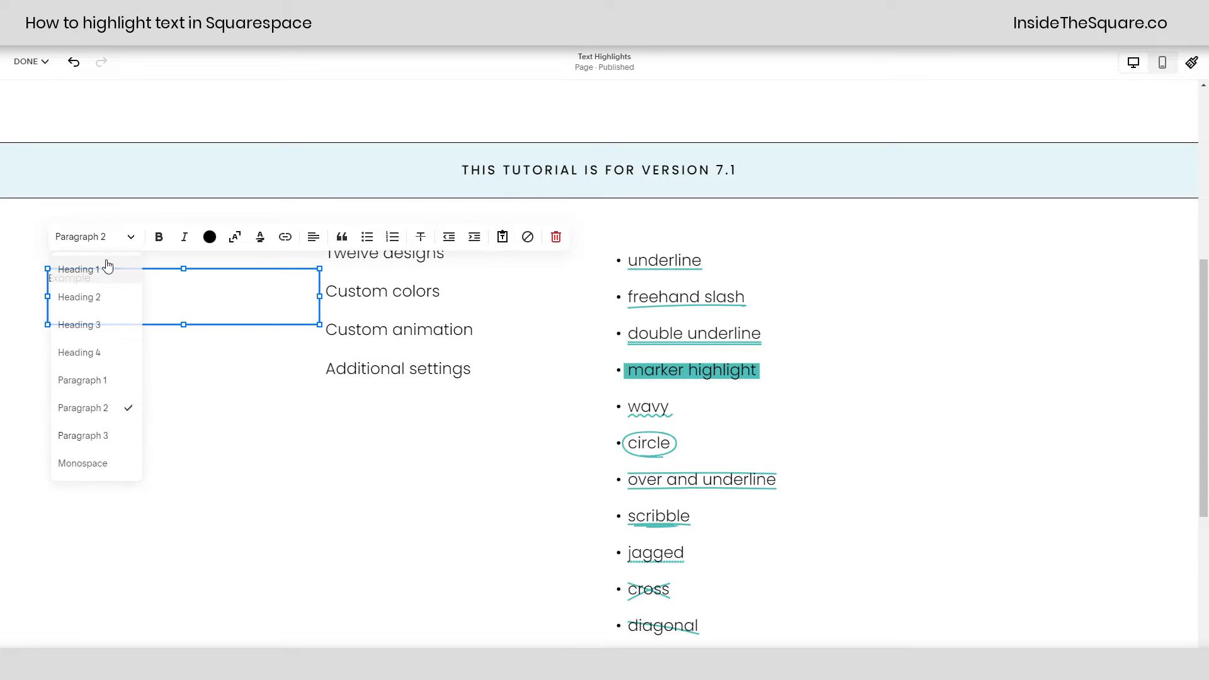
pyautogui.click(78, 269)
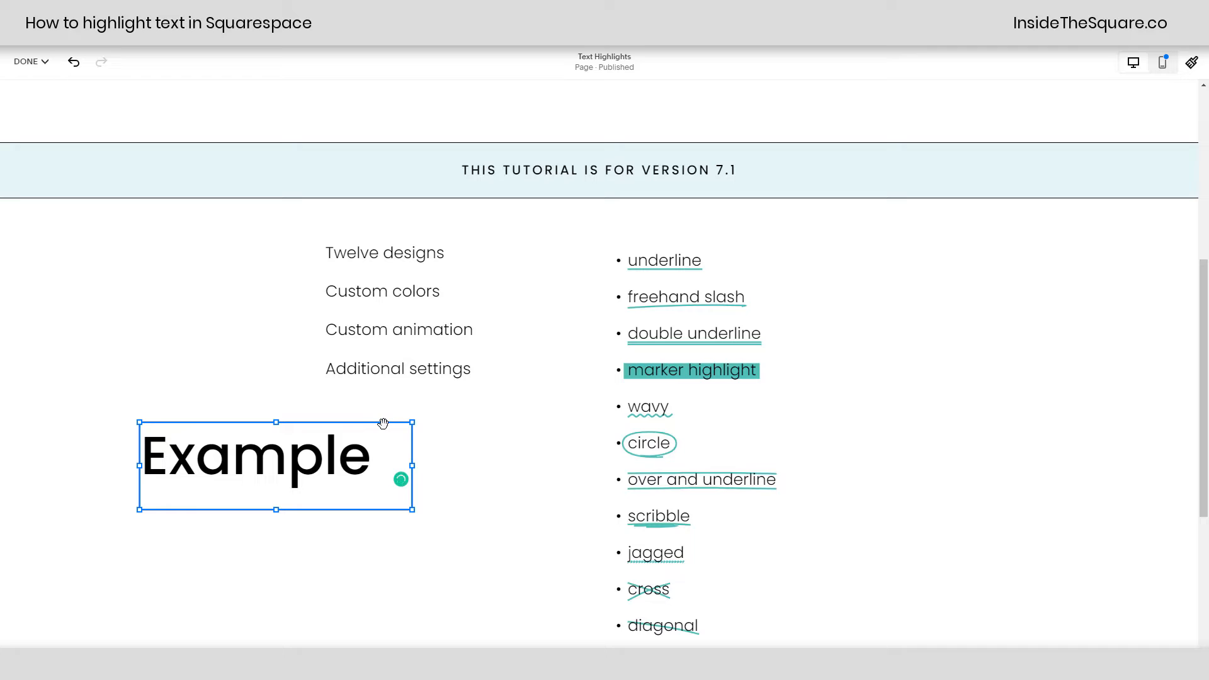
pyautogui.doubleClick(252, 456)
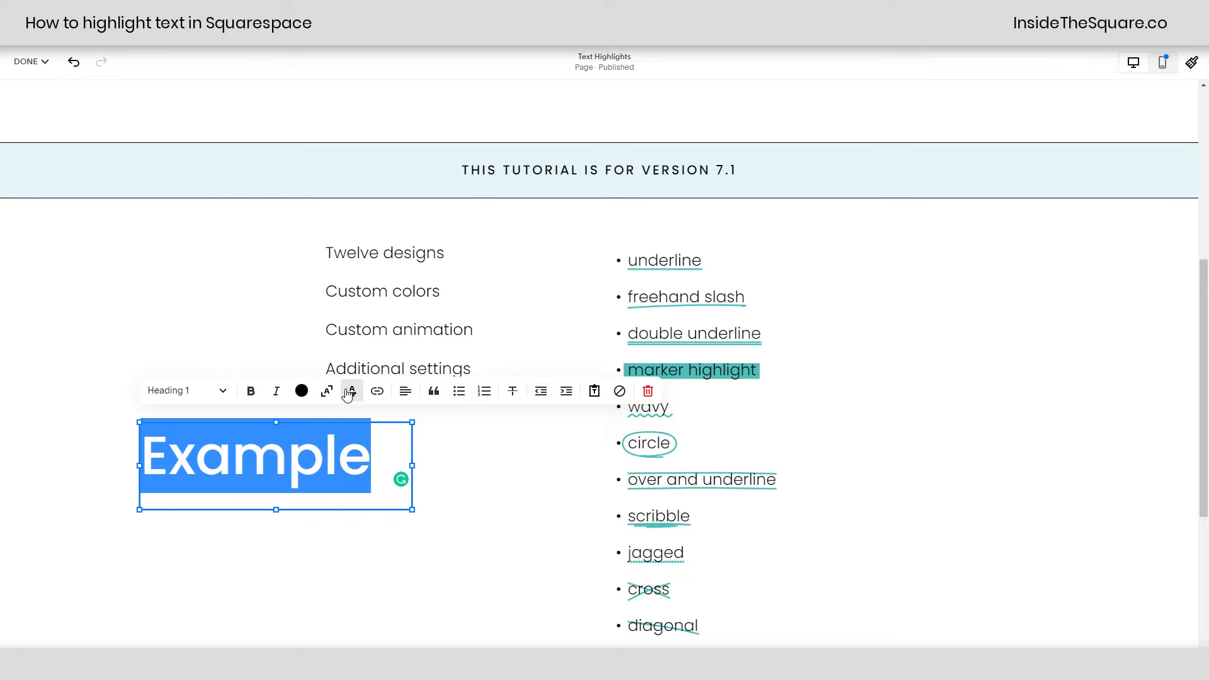
pyautogui.moveTo(351, 391)
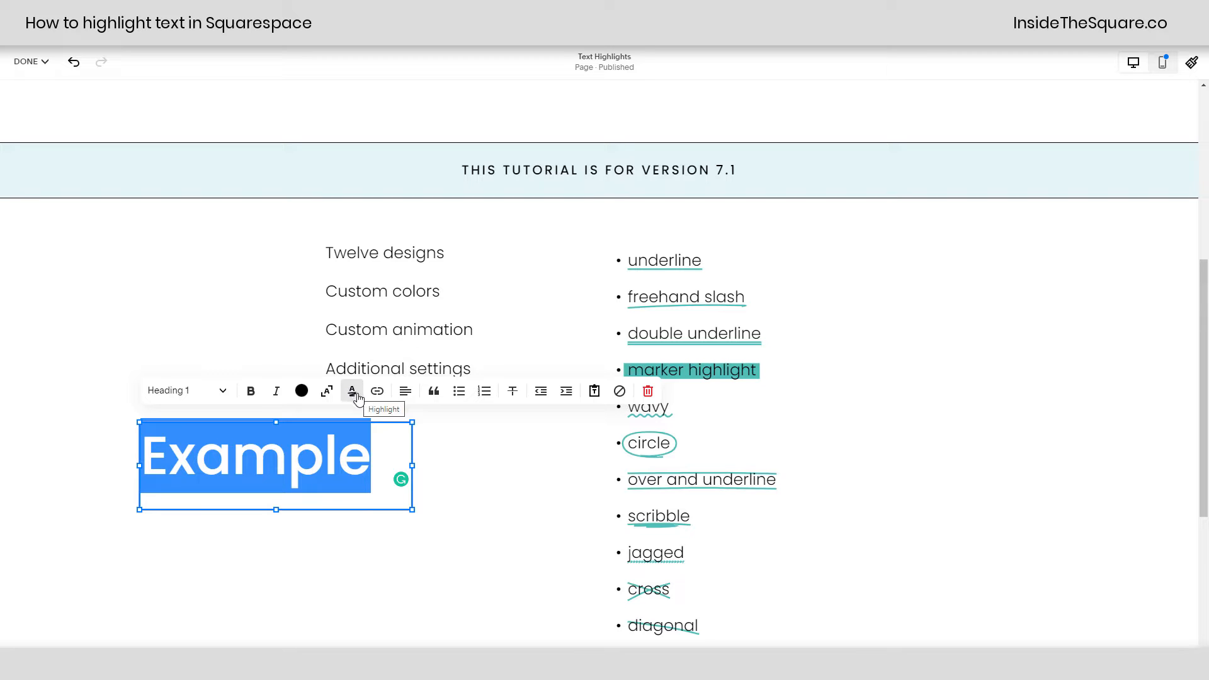
# Step: Apply a teal freehand slash highlight to the word Example
pyautogui.click(352, 391)
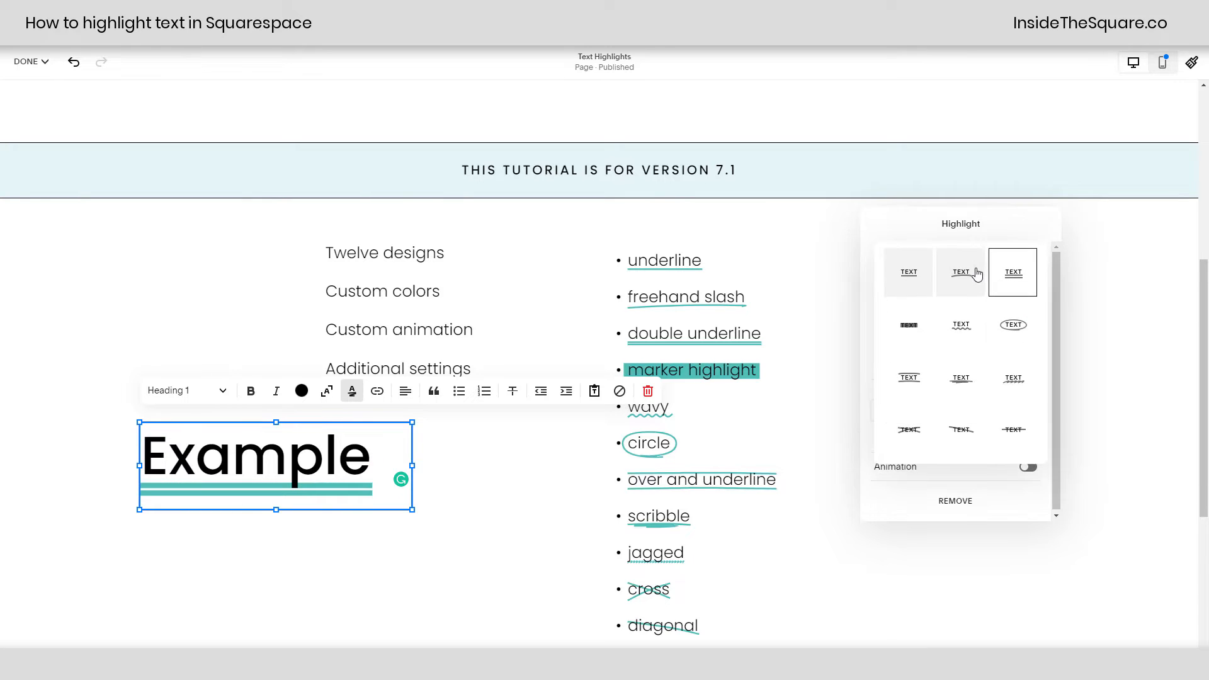
pyautogui.click(1013, 272)
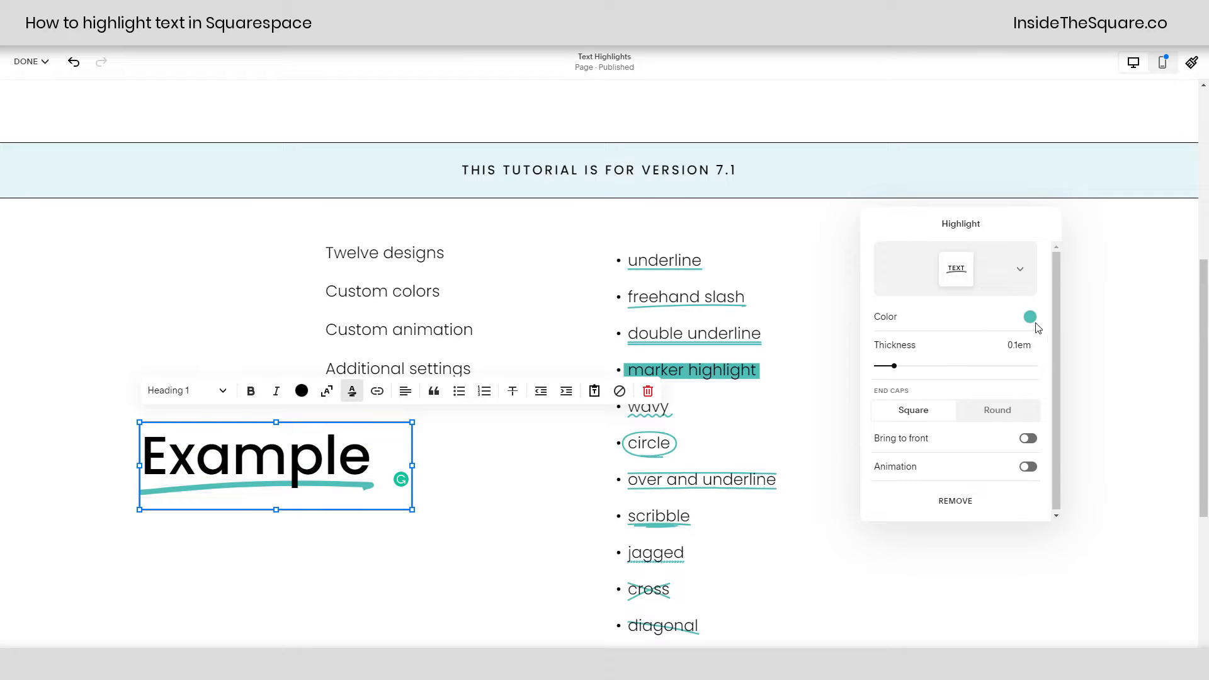
pyautogui.moveTo(912, 325)
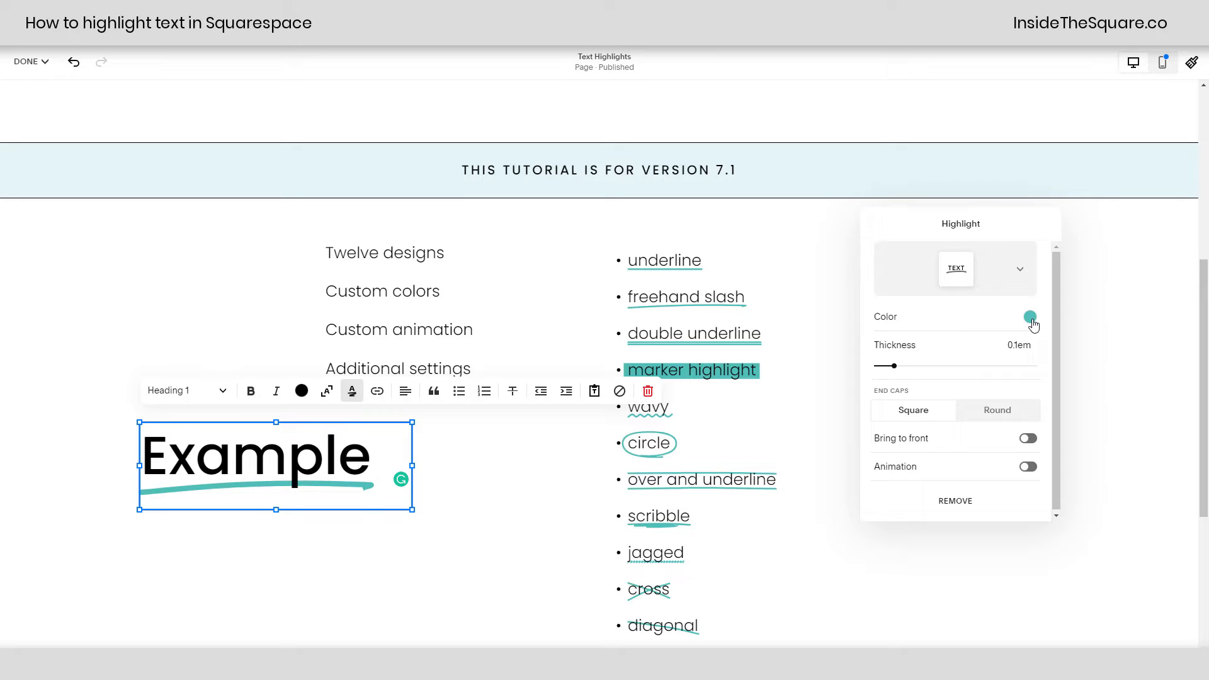
# Step: Recolour the Example highlight to custom olive green #ABB557
pyautogui.click(1029, 317)
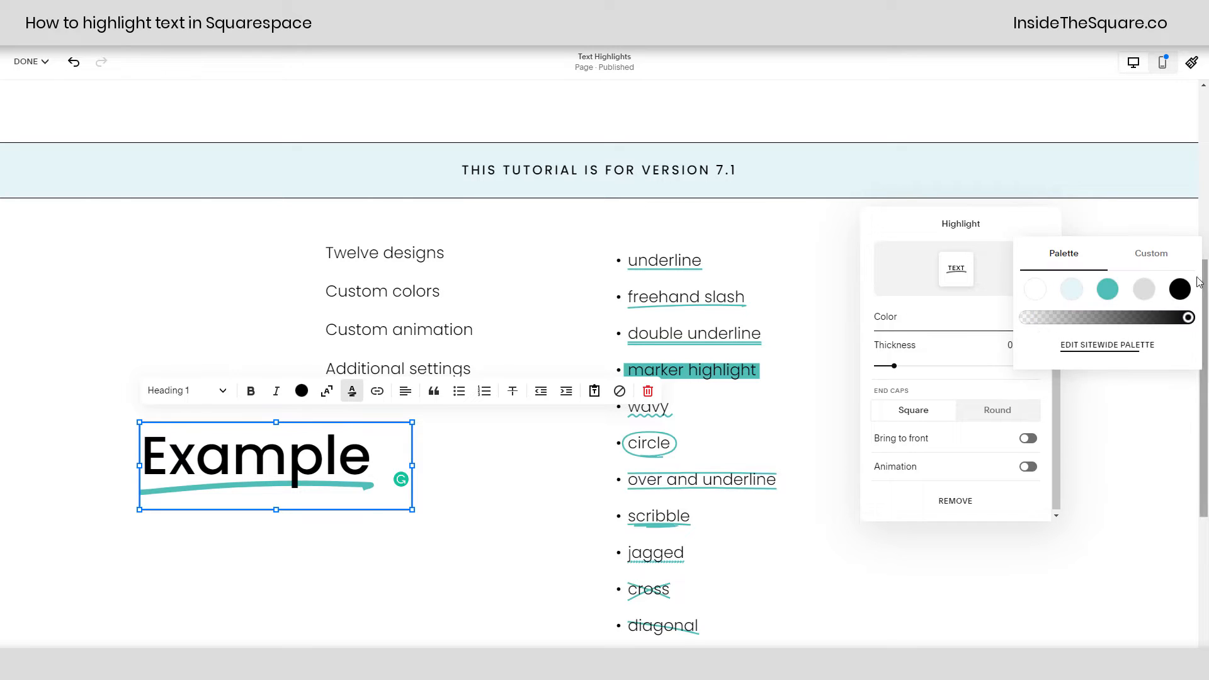
pyautogui.click(1144, 289)
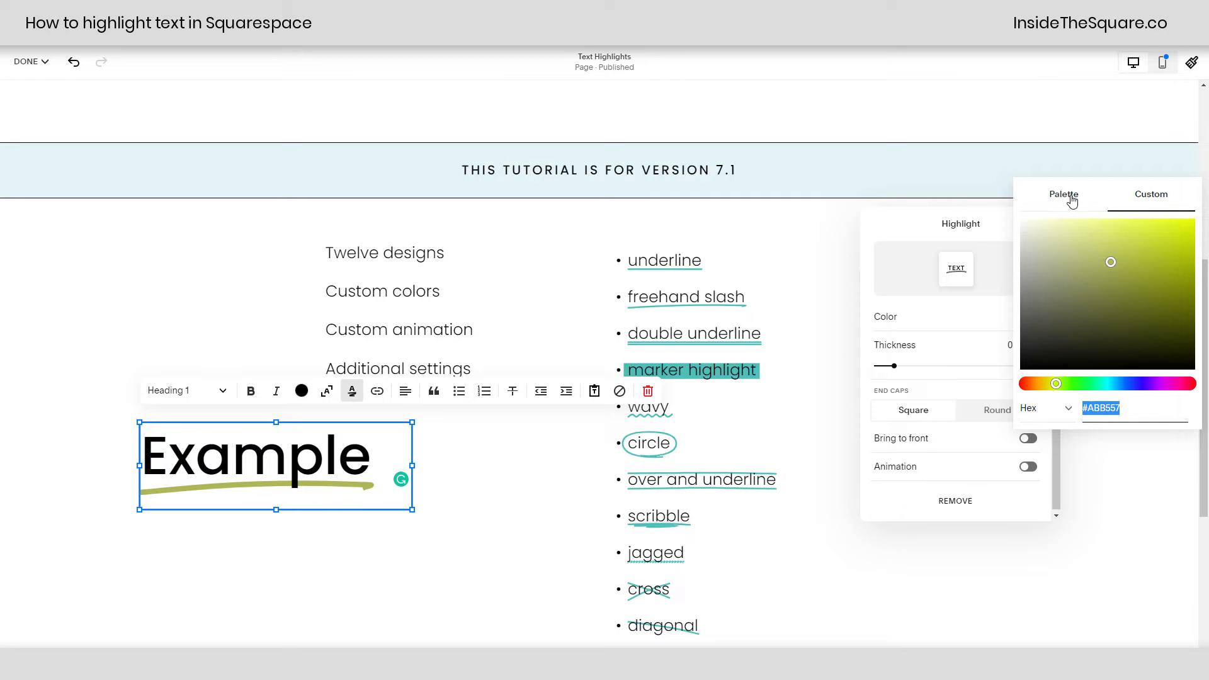
pyautogui.click(1063, 194)
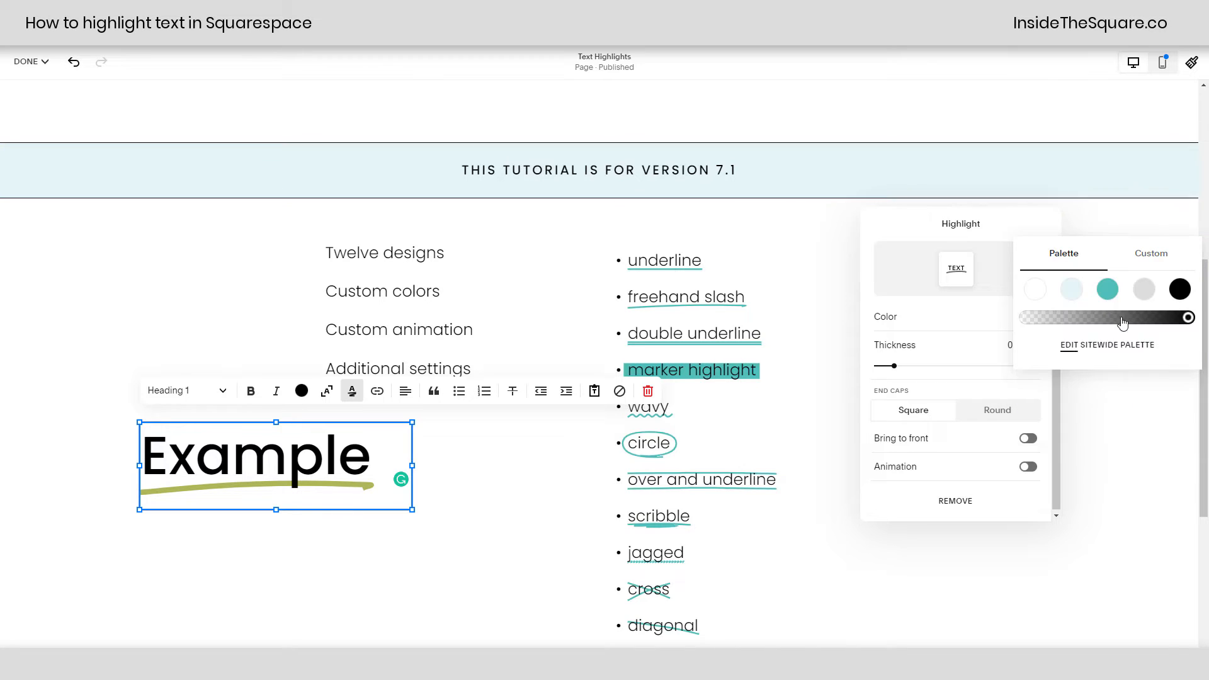
pyautogui.moveTo(971, 340)
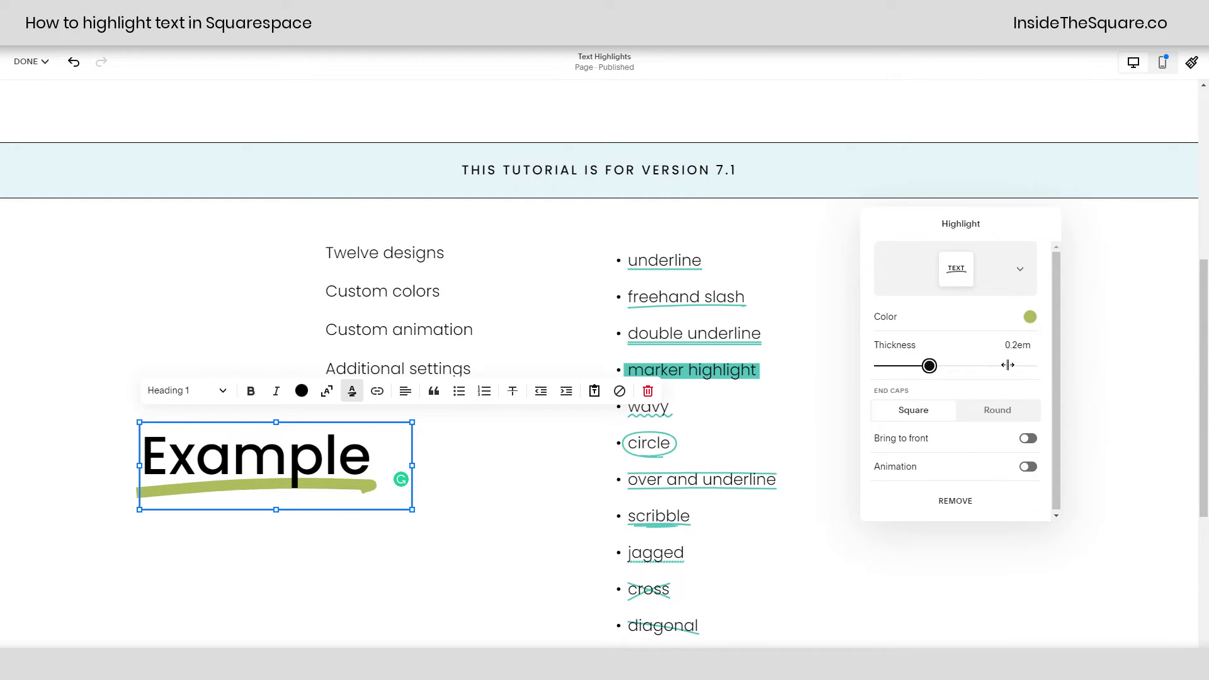
# Step: Try highlight thicknesses between 0.1em and 0.5em, settling on 0.3em
pyautogui.moveTo(929, 364); pyautogui.dragTo(894, 365)
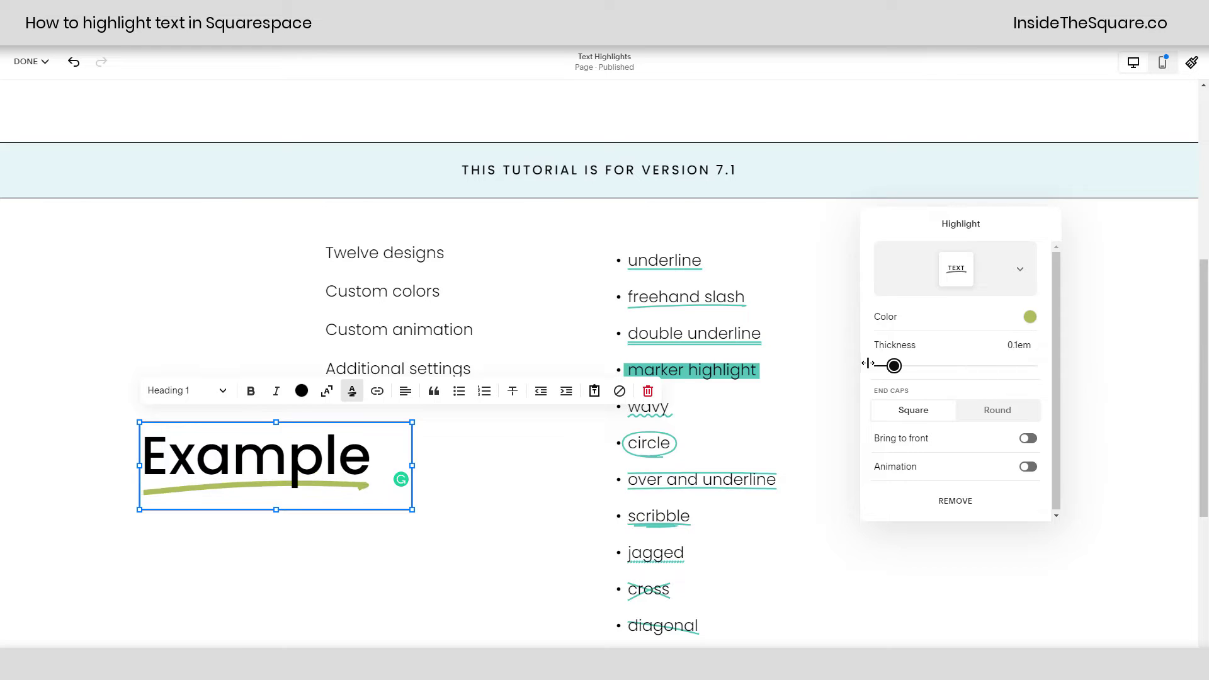
pyautogui.moveTo(894, 366); pyautogui.dragTo(1017, 365)
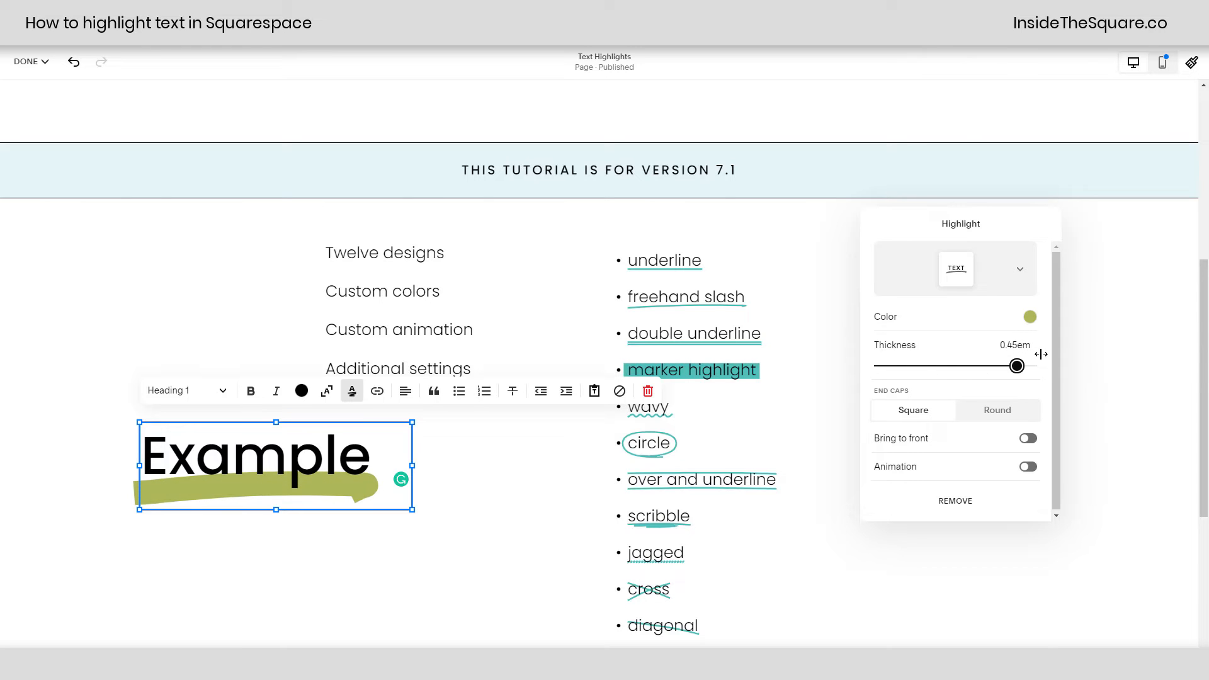
pyautogui.moveTo(1017, 365); pyautogui.dragTo(1034, 365)
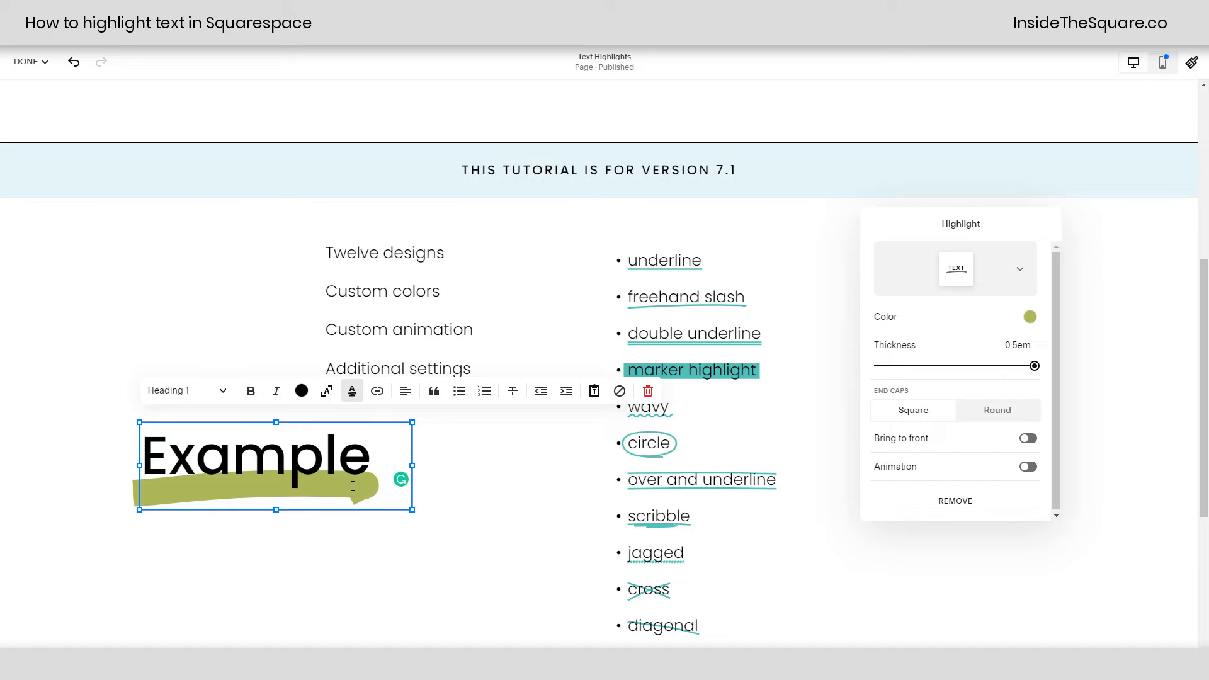
pyautogui.moveTo(258, 475)
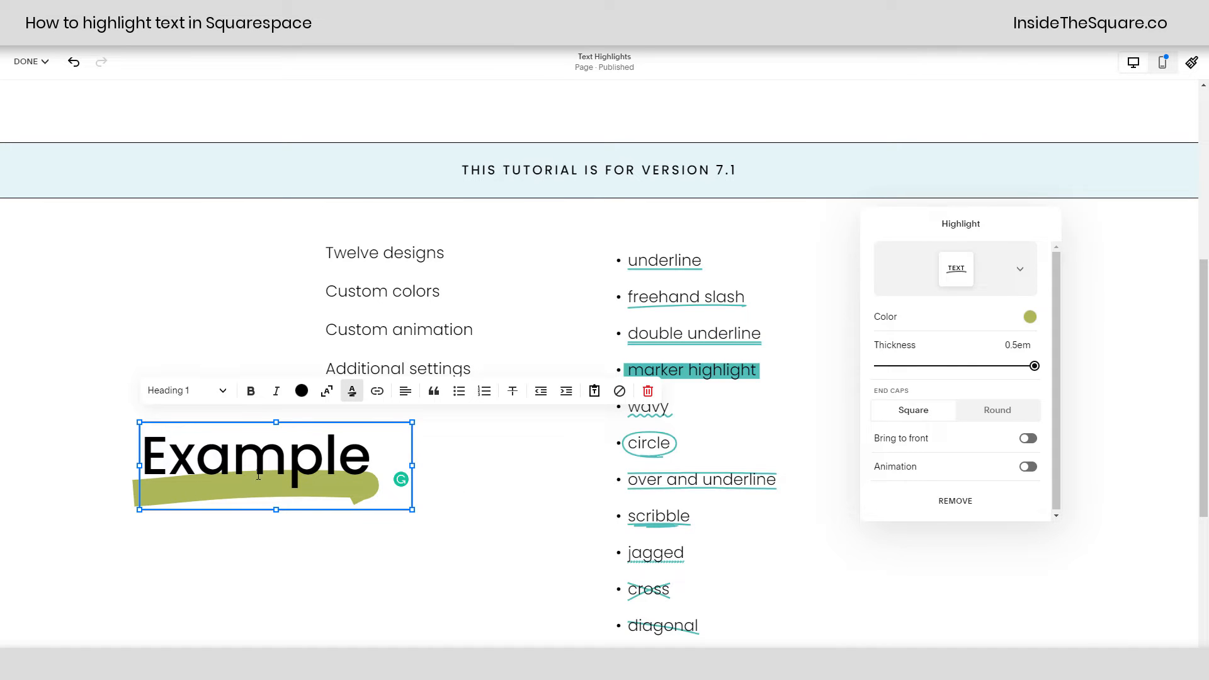
pyautogui.moveTo(379, 466)
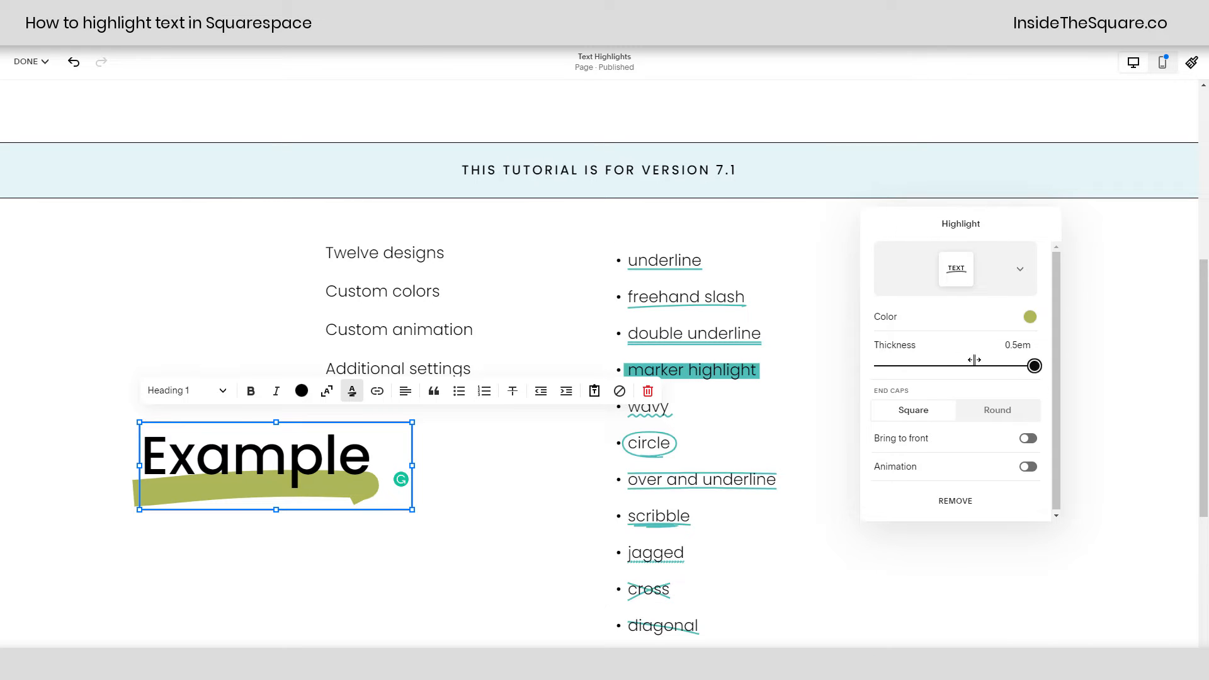
pyautogui.moveTo(1034, 366); pyautogui.dragTo(911, 366)
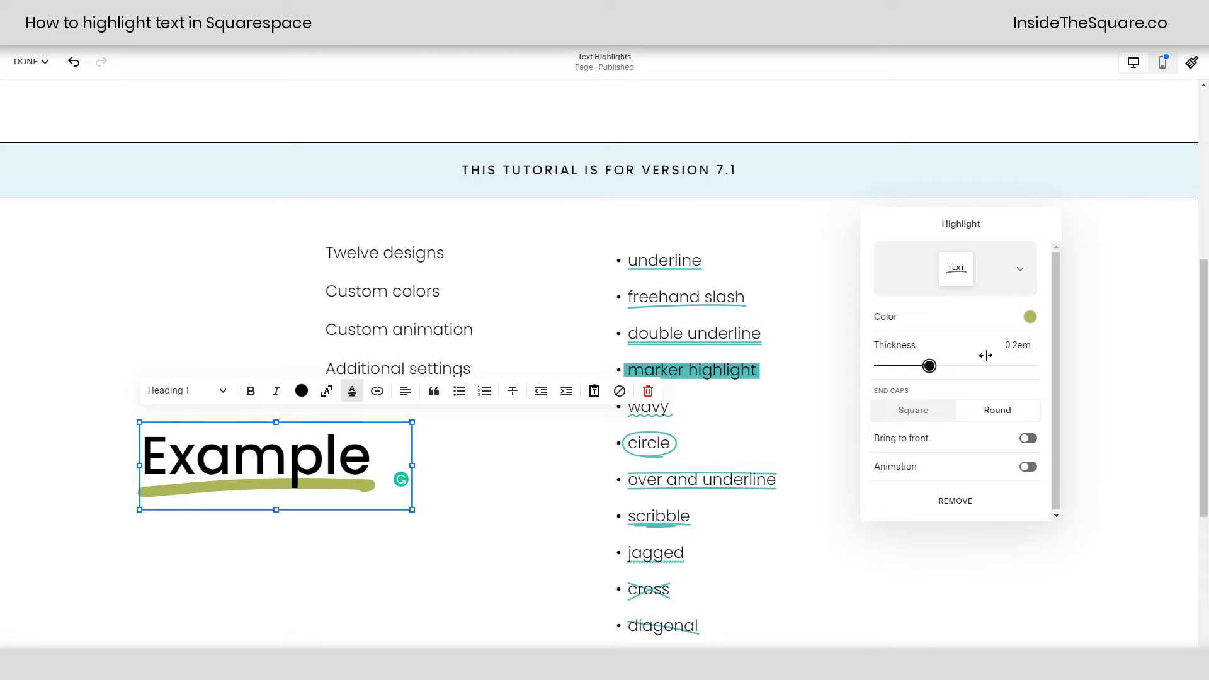
pyautogui.moveTo(931, 365); pyautogui.dragTo(1036, 365)
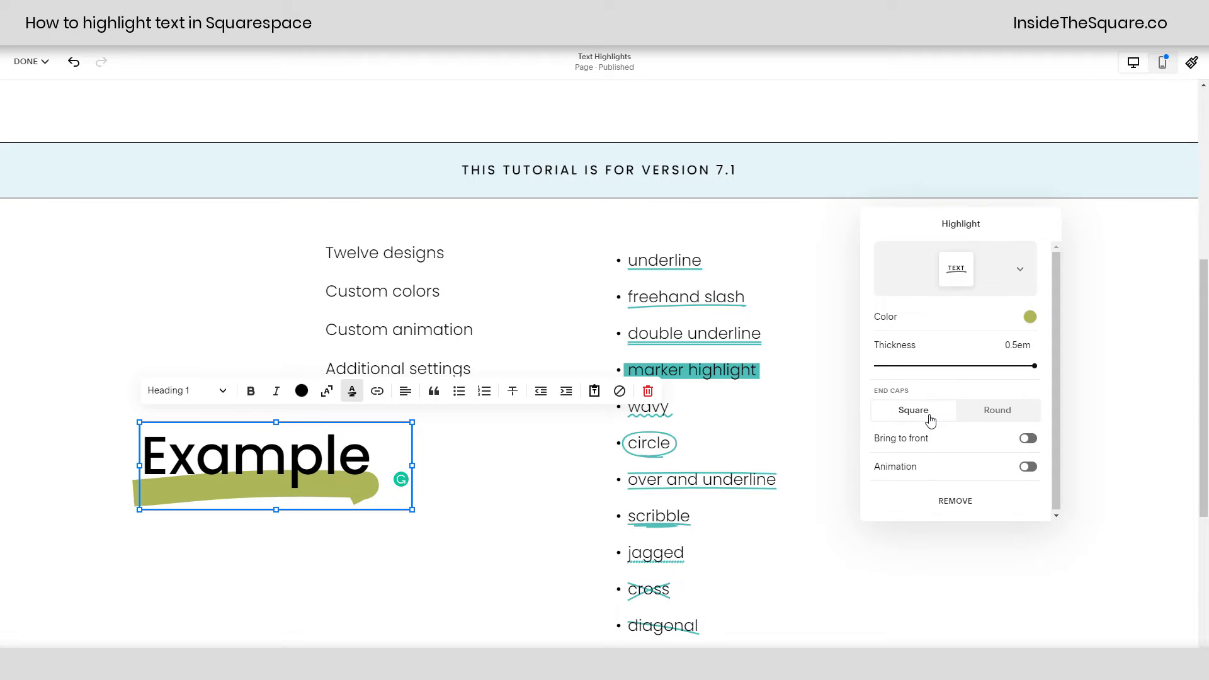
pyautogui.moveTo(1037, 365); pyautogui.dragTo(1018, 366)
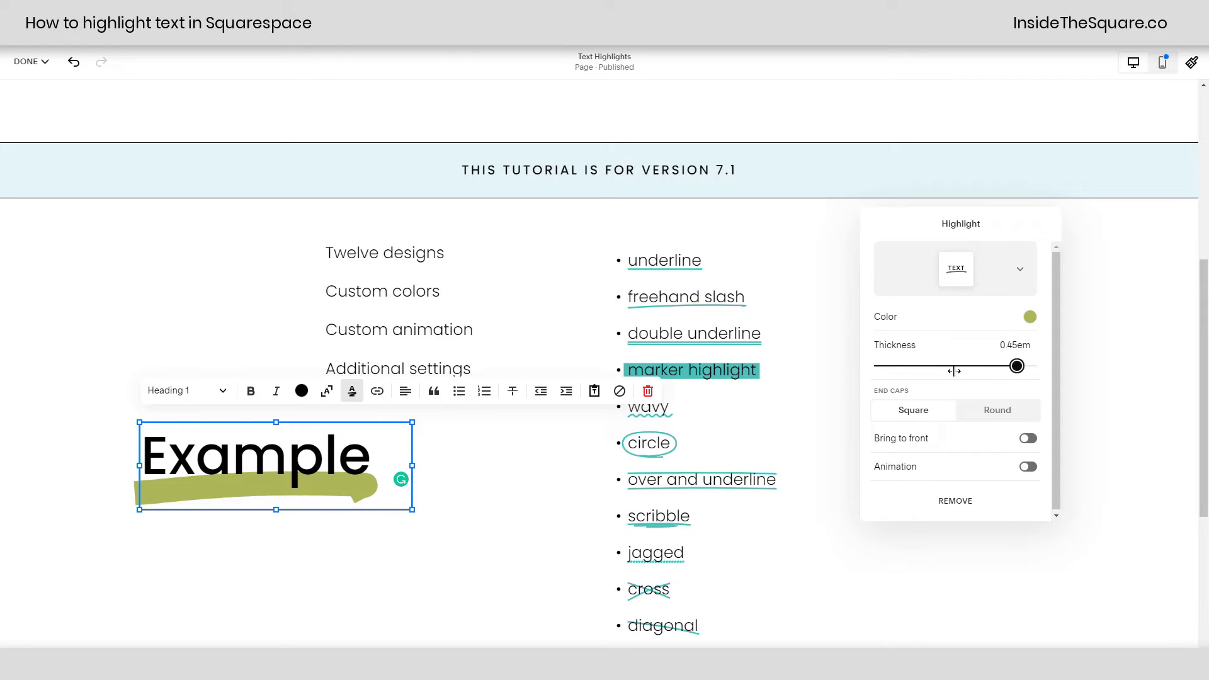
pyautogui.moveTo(1017, 365); pyautogui.dragTo(965, 365)
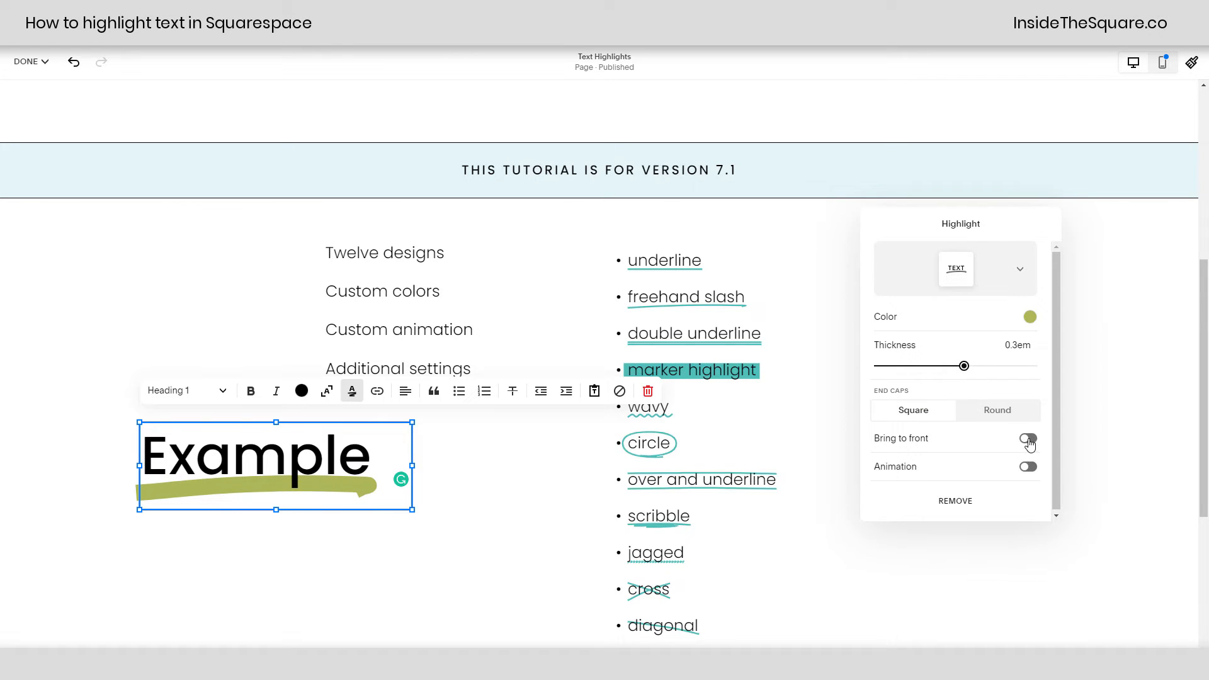
# Step: Toggle Bring to front, recolour the highlight teal and adjust its opacity
pyautogui.click(1027, 438)
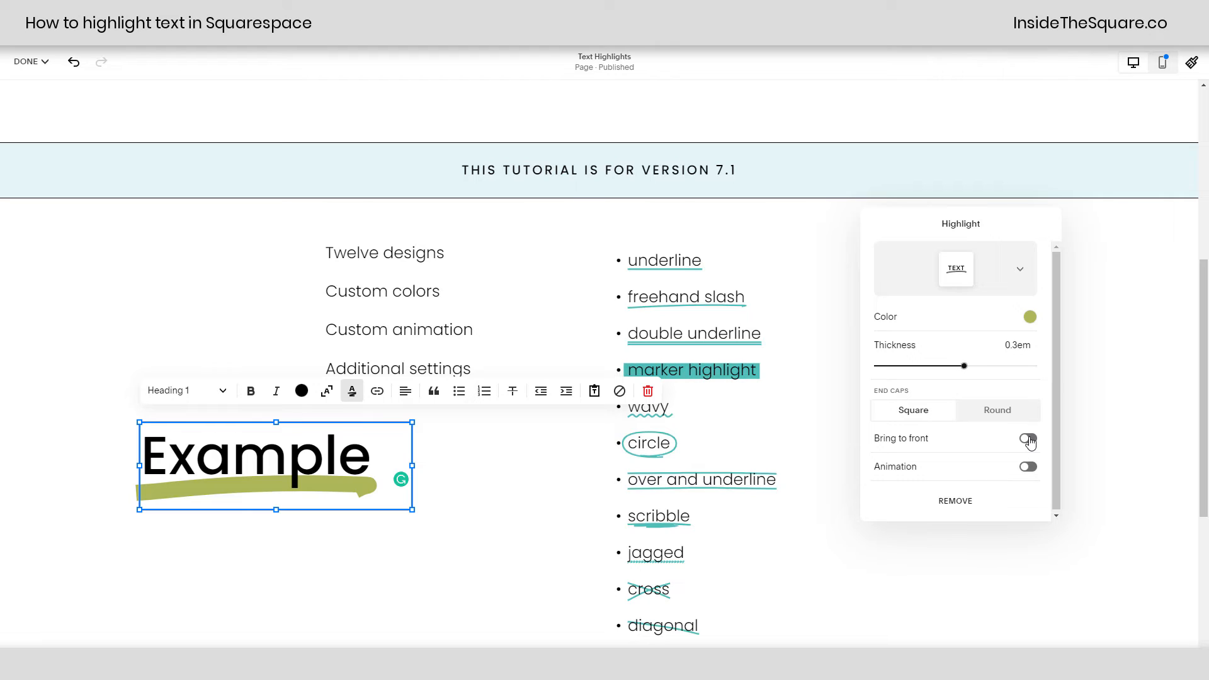
pyautogui.click(1028, 438)
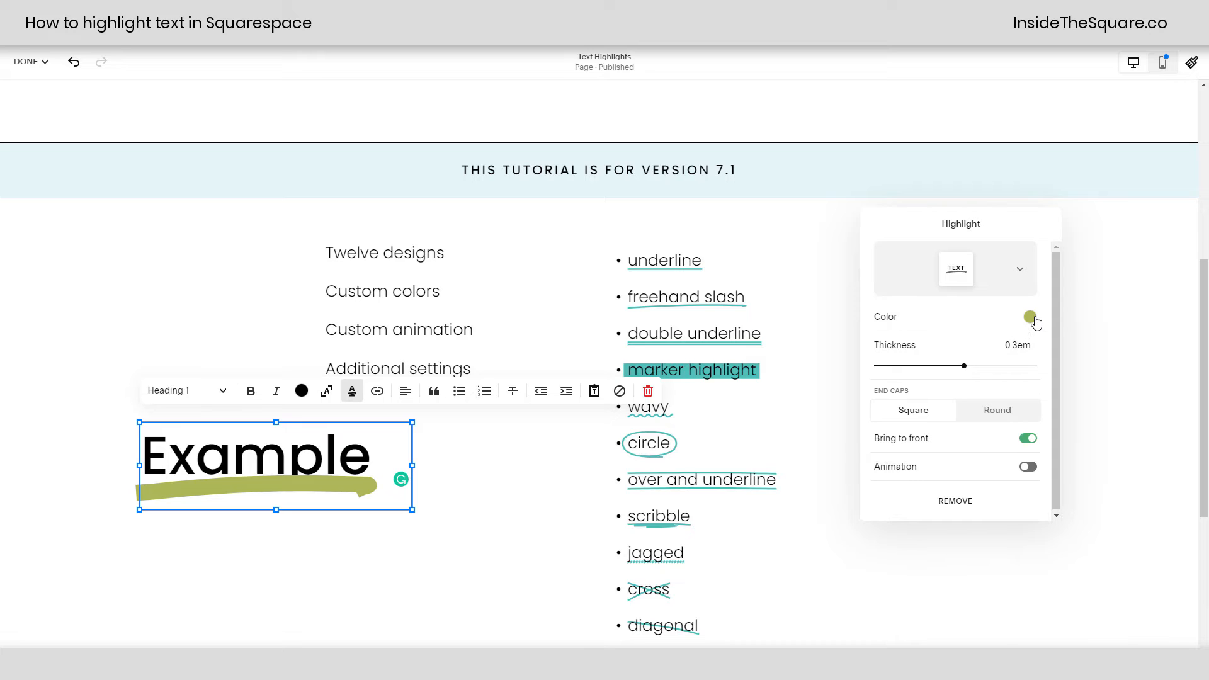
pyautogui.click(1029, 317)
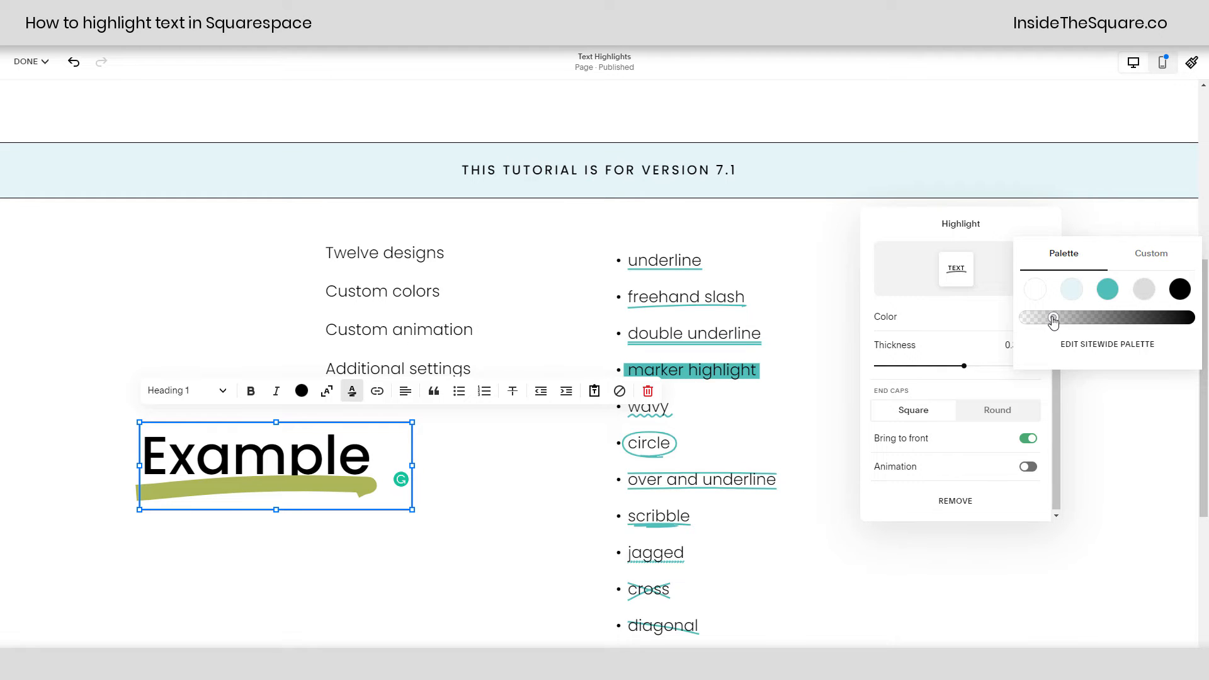
pyautogui.click(1107, 289)
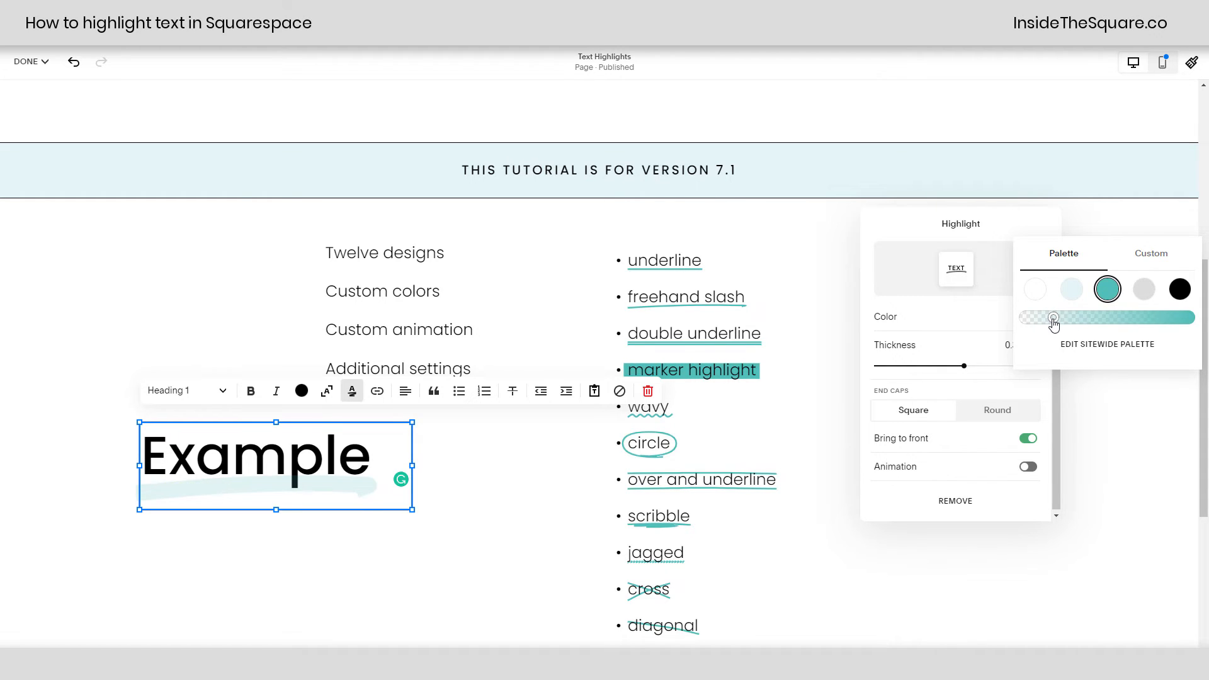
pyautogui.moveTo(1052, 318); pyautogui.dragTo(1110, 319)
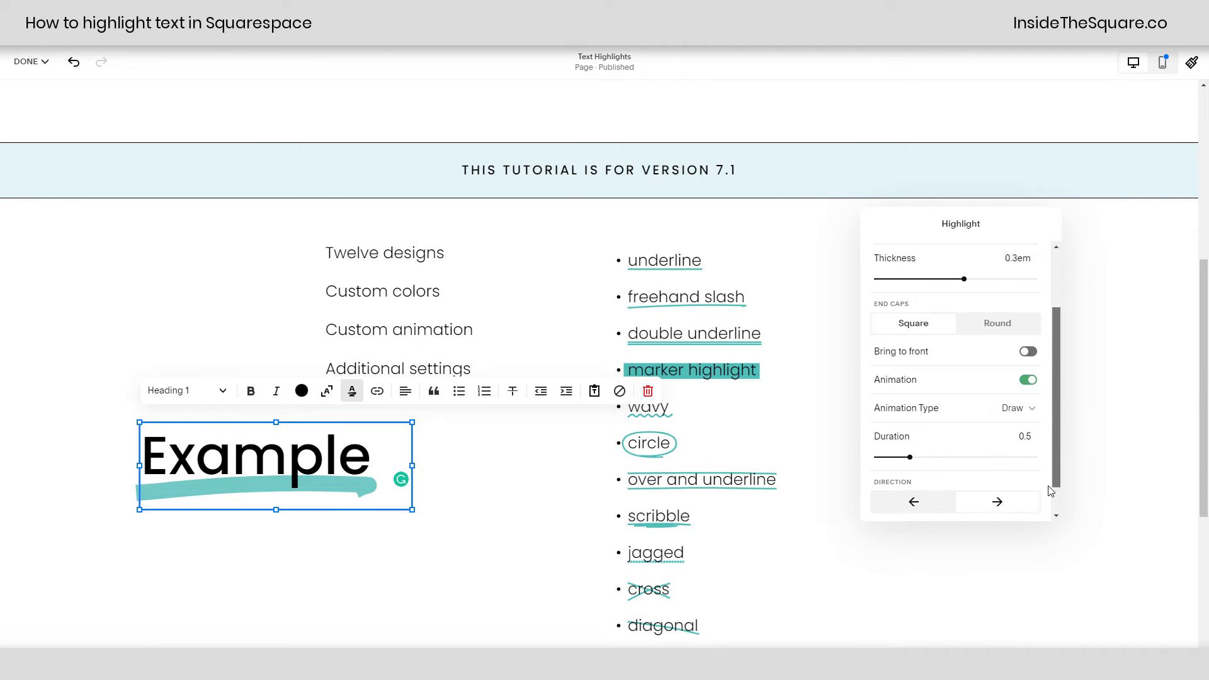
# Step: Set the highlight animation type to Draw and change its duration
pyautogui.scroll(-3)
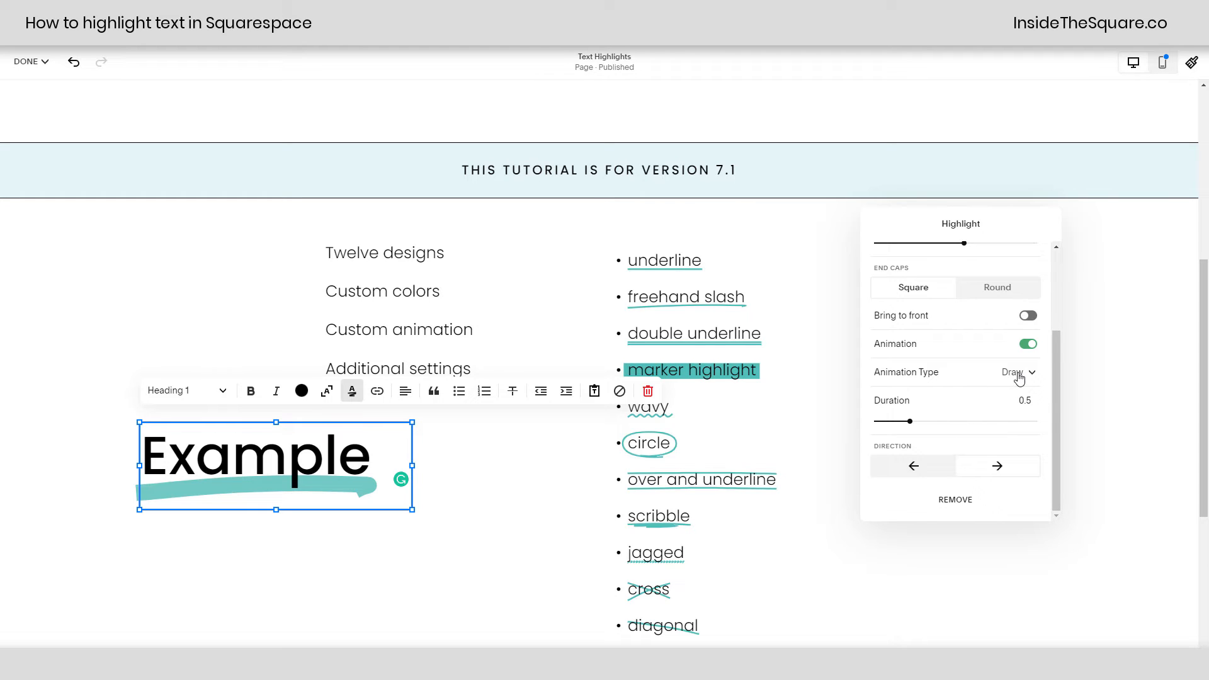
pyautogui.click(1018, 373)
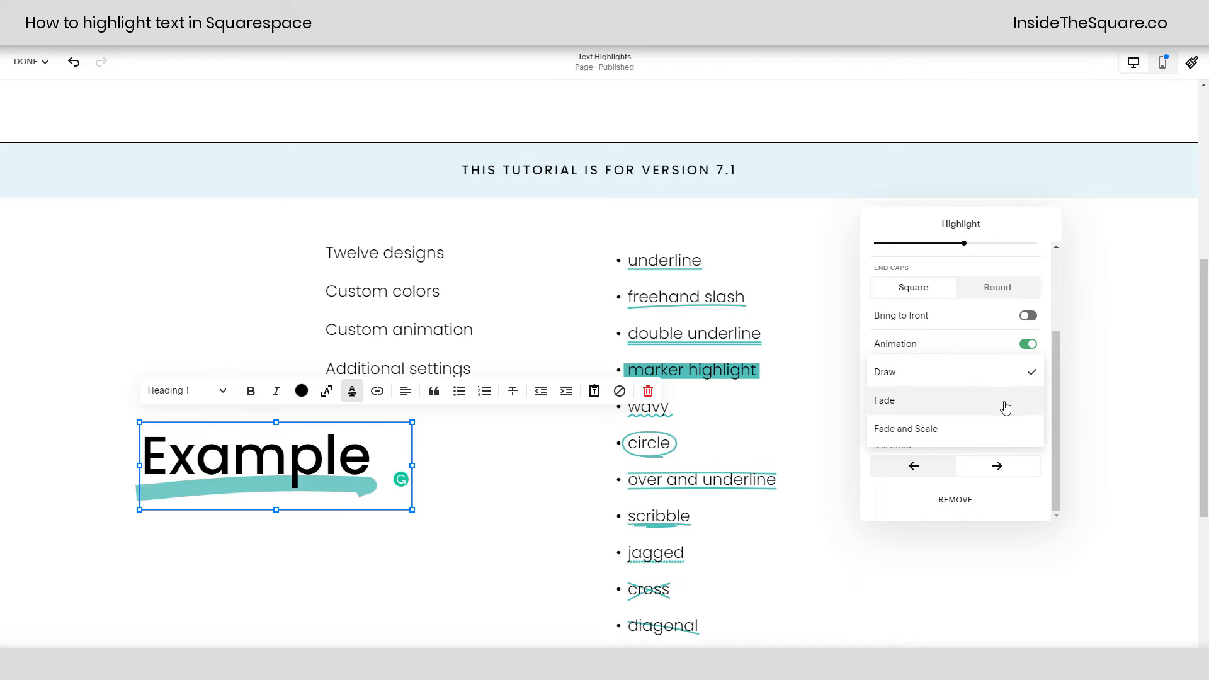
pyautogui.click(884, 400)
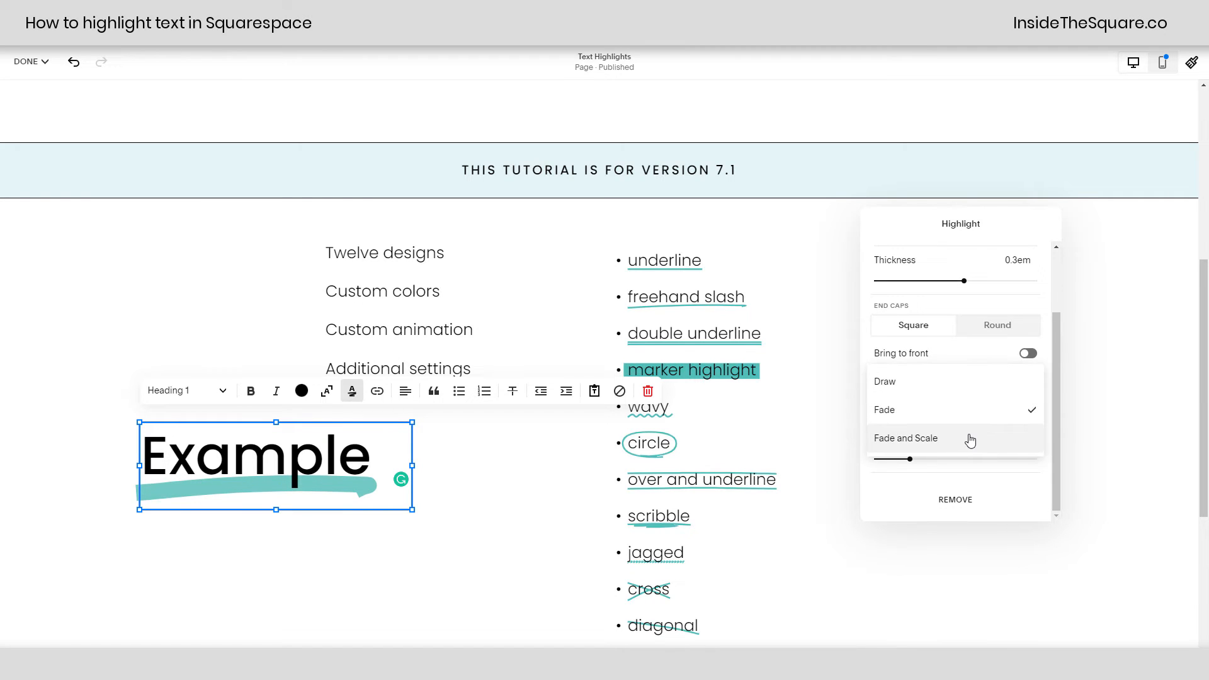
pyautogui.click(1027, 381)
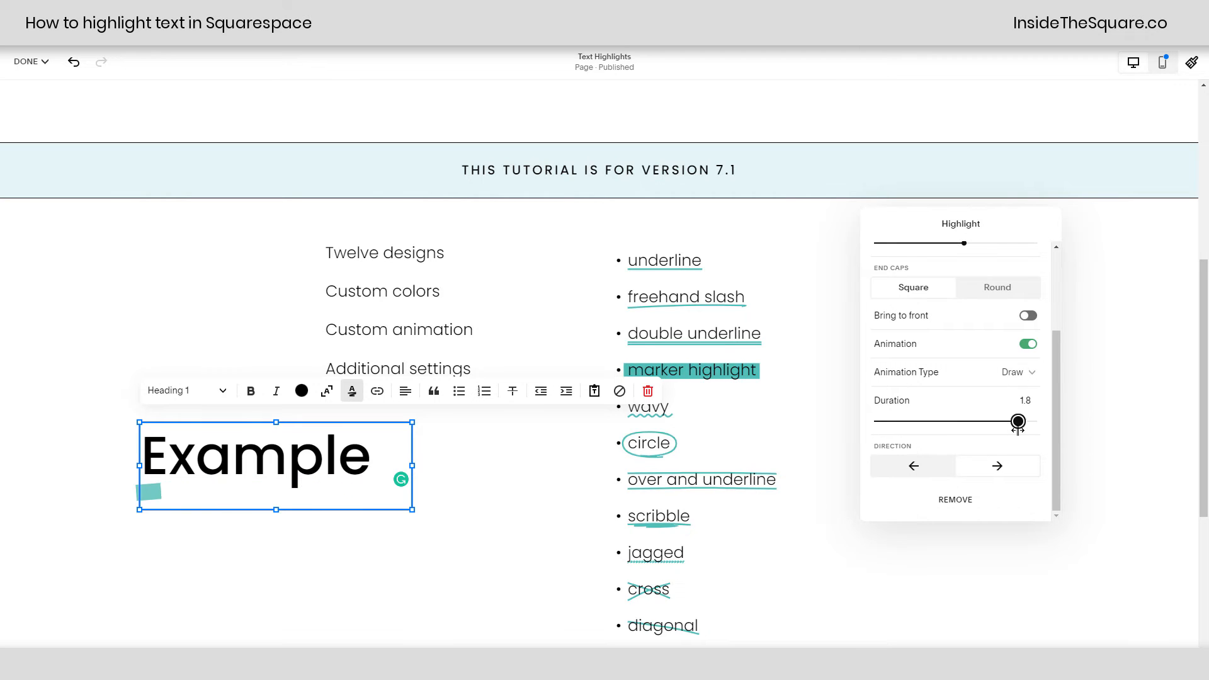
pyautogui.moveTo(1016, 421); pyautogui.dragTo(908, 421)
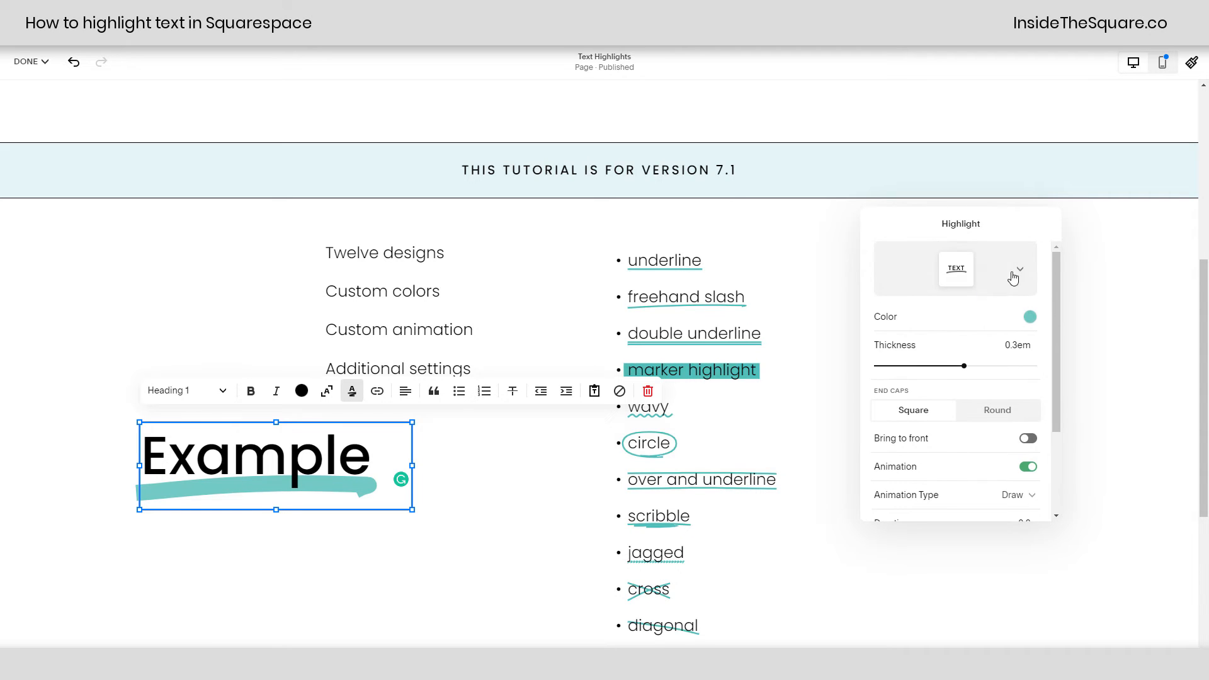
# Step: Switch to a 0.75em marker highlight with round caps, brought to front
pyautogui.click(1019, 275)
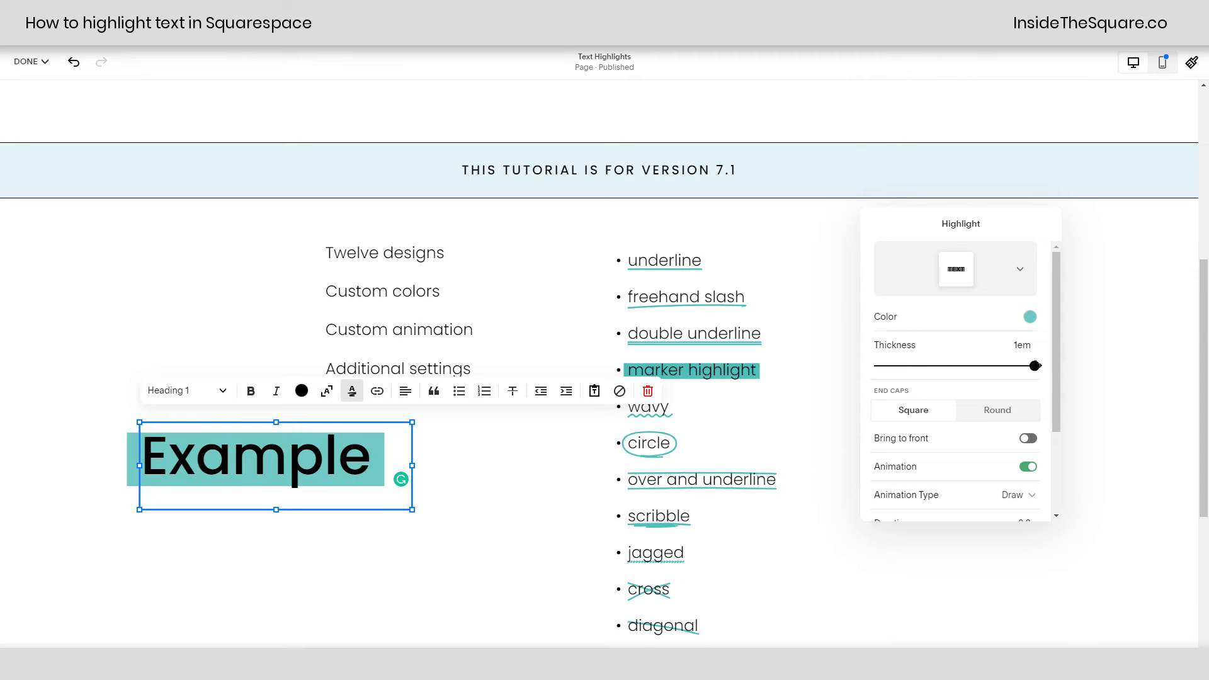
pyautogui.moveTo(1035, 365); pyautogui.dragTo(955, 365)
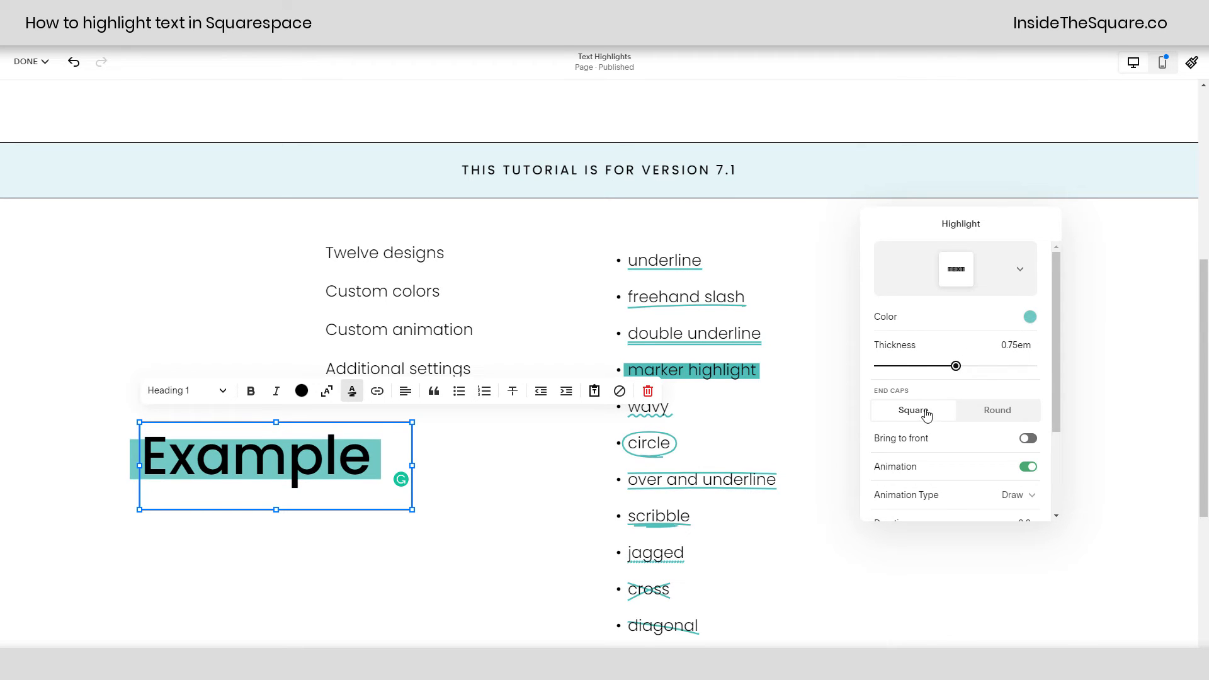
pyautogui.click(998, 410)
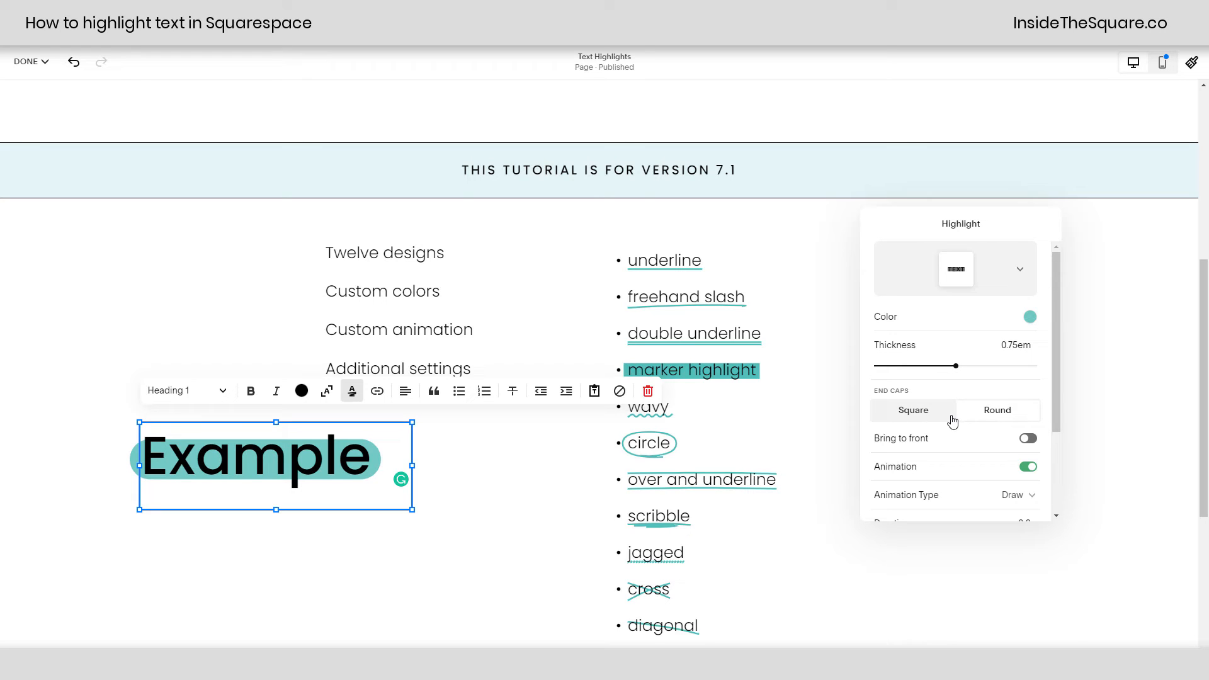
pyautogui.scroll(-3)
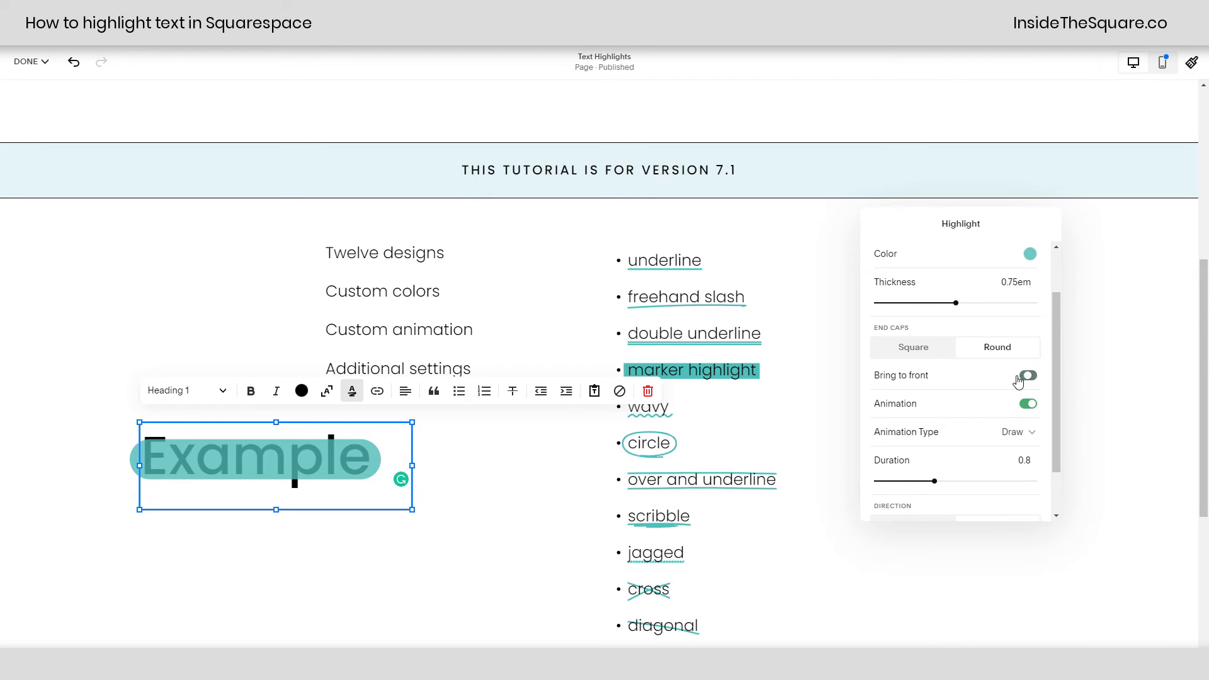
pyautogui.click(1028, 375)
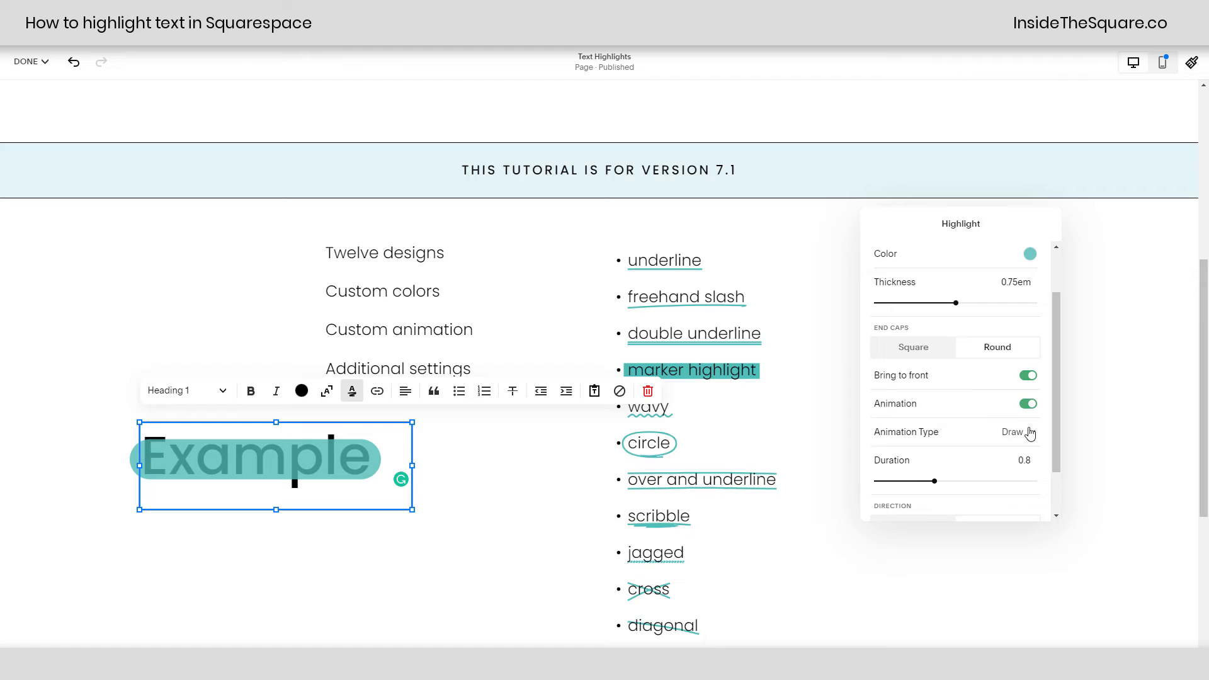
pyautogui.click(1013, 432)
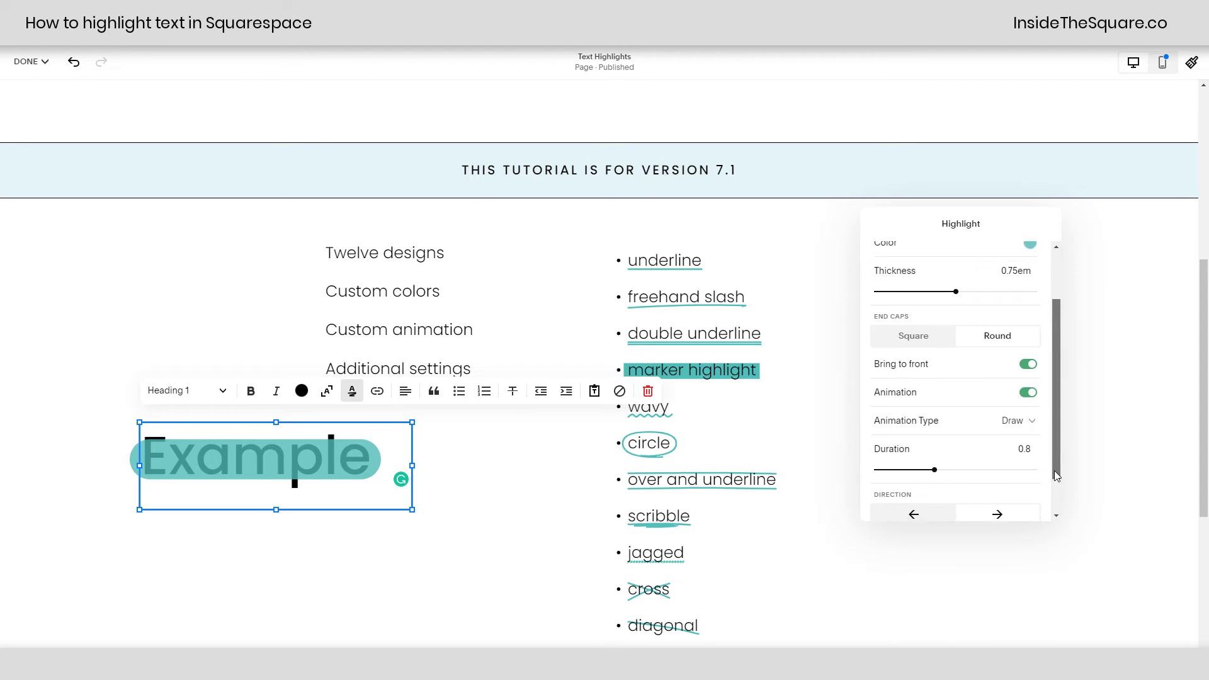
pyautogui.scroll(-3)
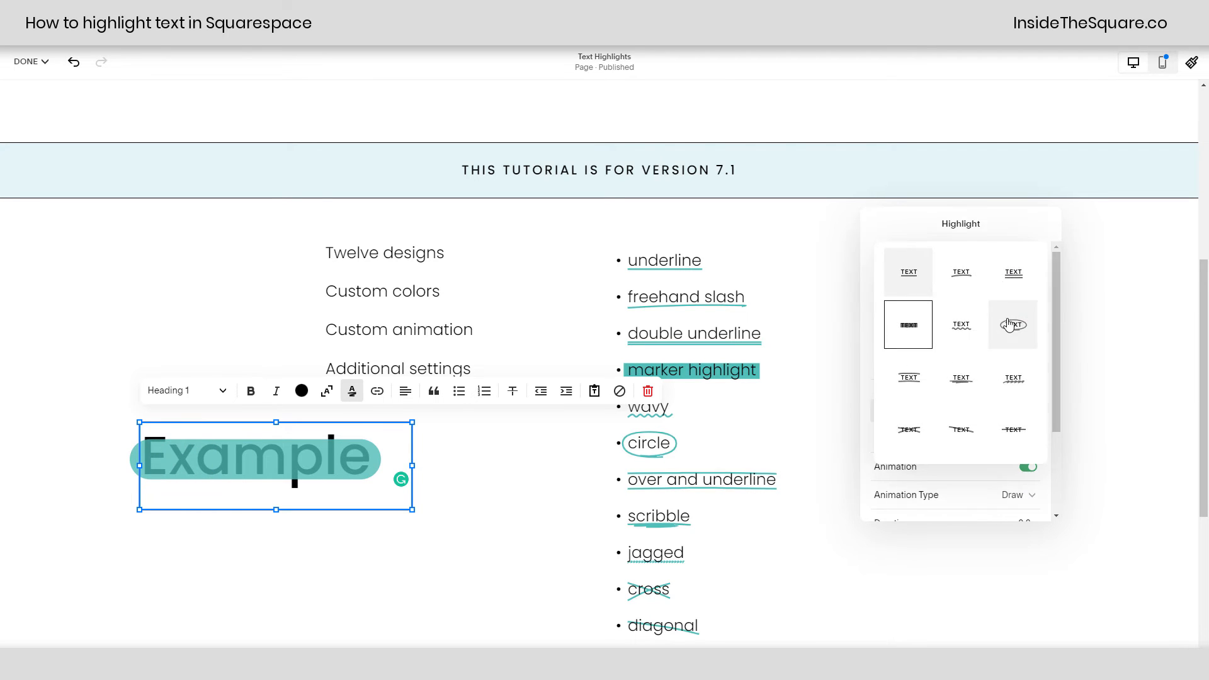
# Step: Try a circle highlight around Example, then reselect the word and remove the highlight
pyautogui.click(1011, 324)
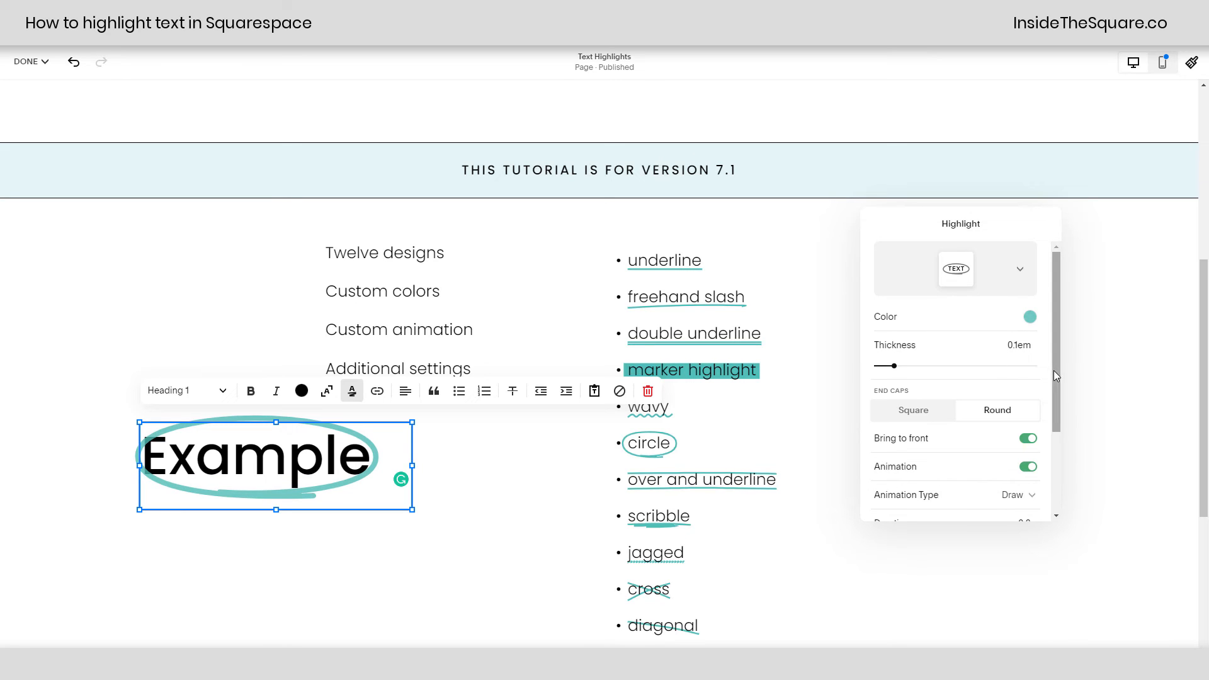
pyautogui.scroll(-3)
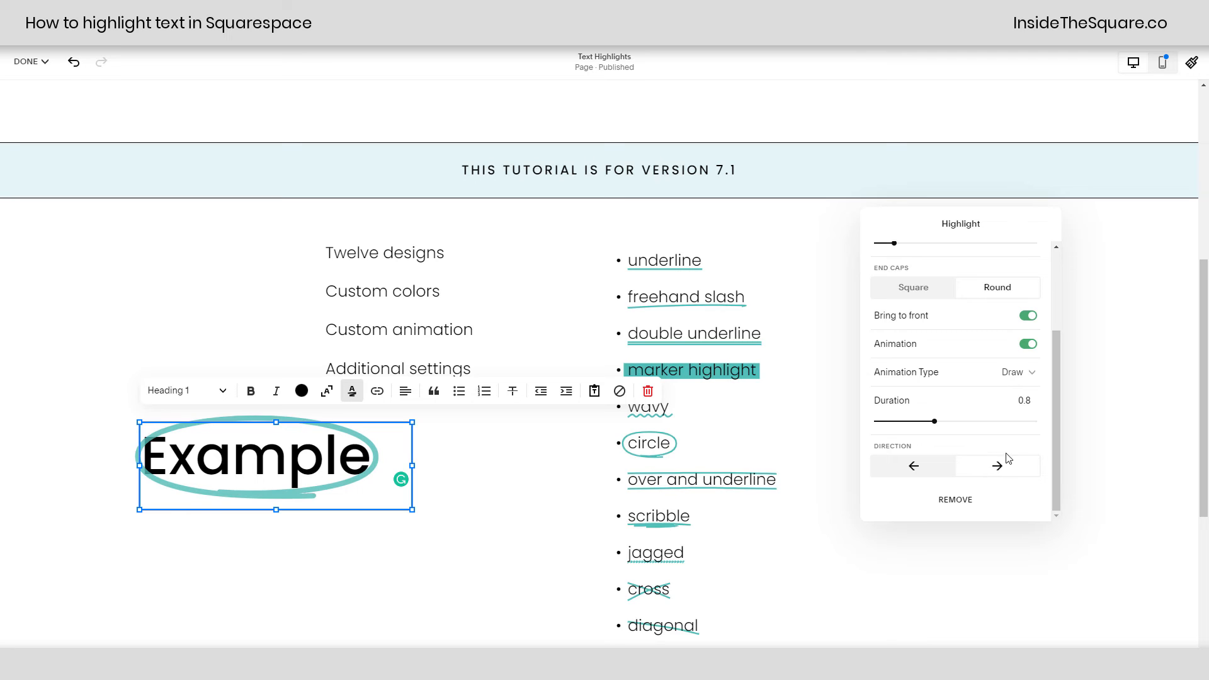
pyautogui.moveTo(196, 455); pyautogui.dragTo(363, 455)
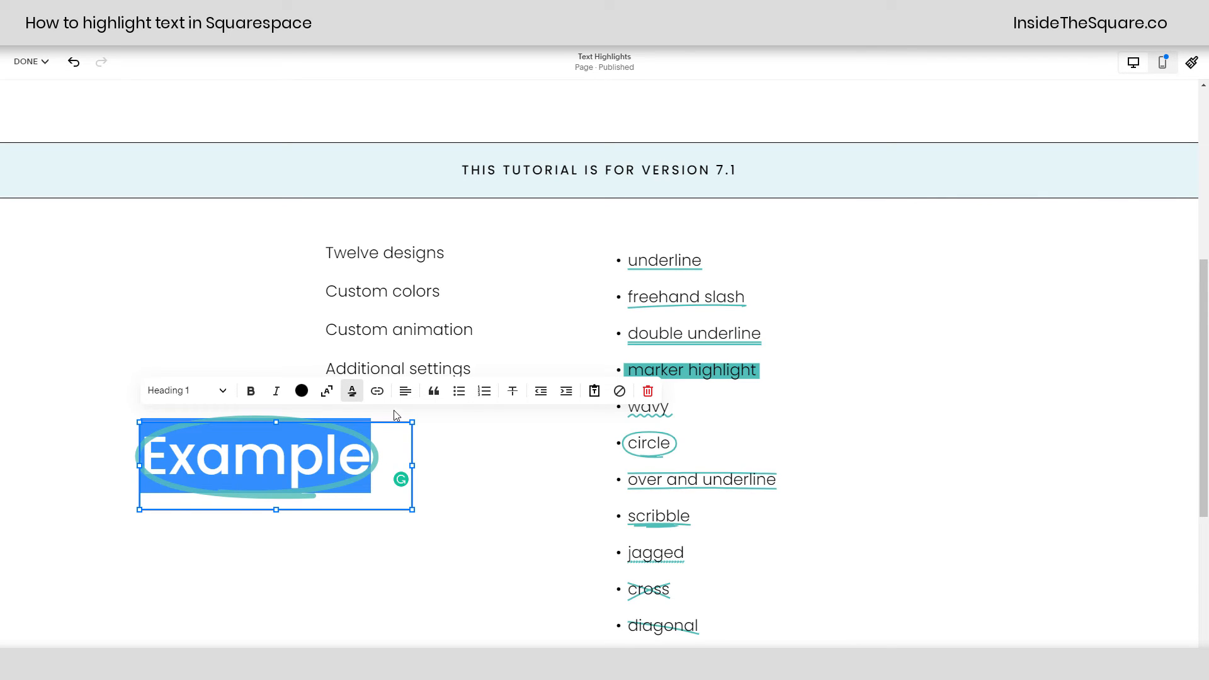
pyautogui.click(352, 391)
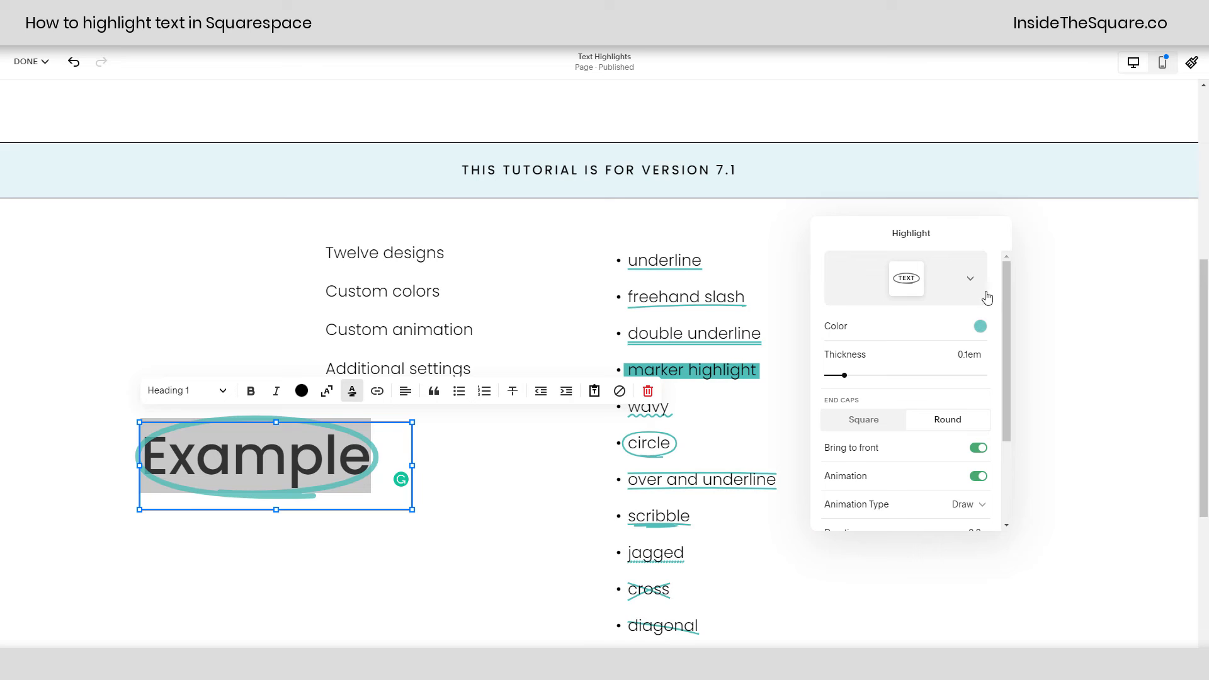
pyautogui.scroll(-3)
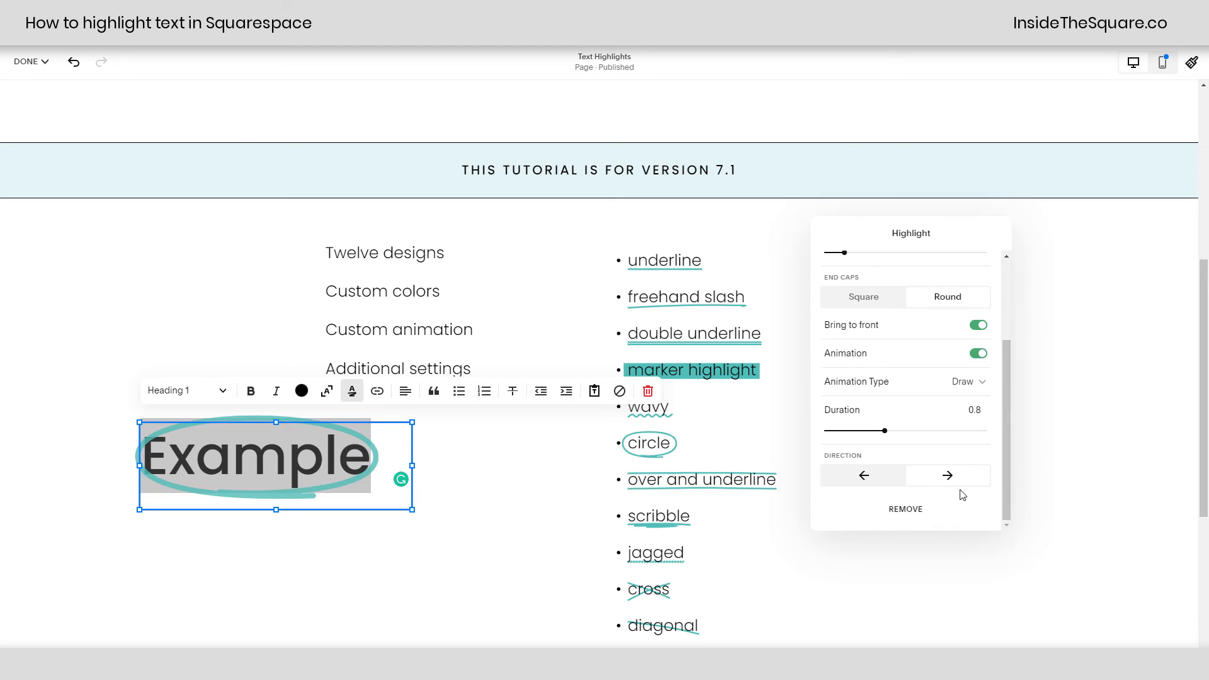
pyautogui.click(905, 509)
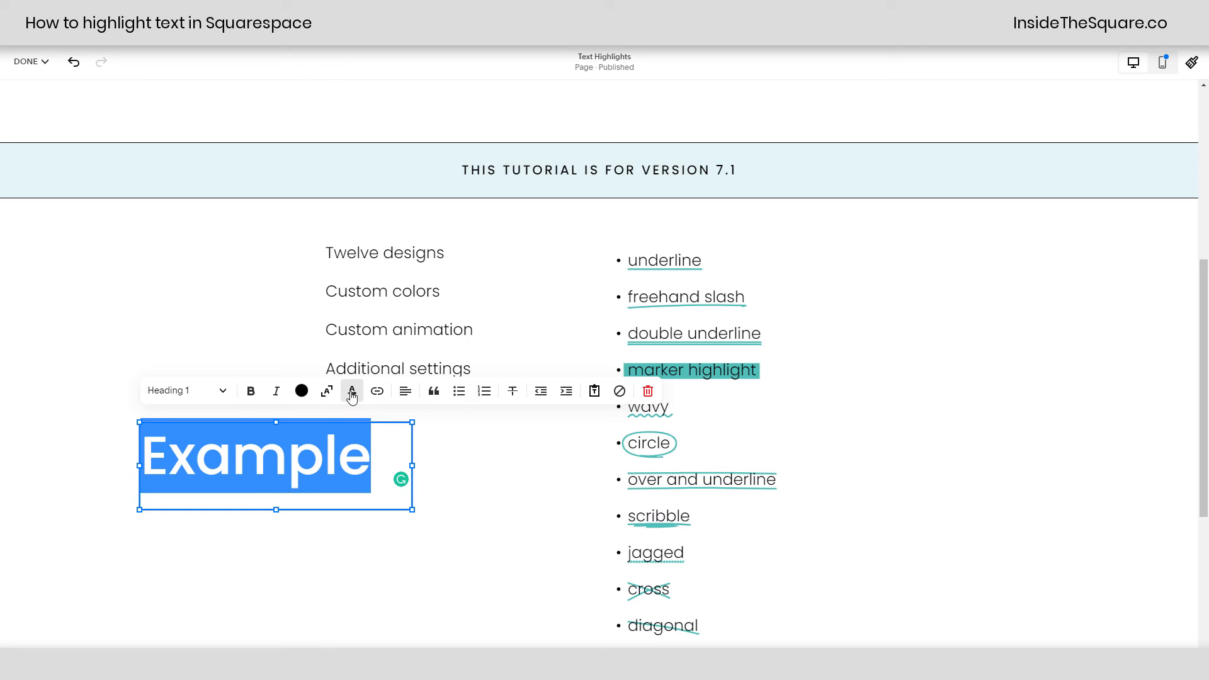
pyautogui.moveTo(351, 393)
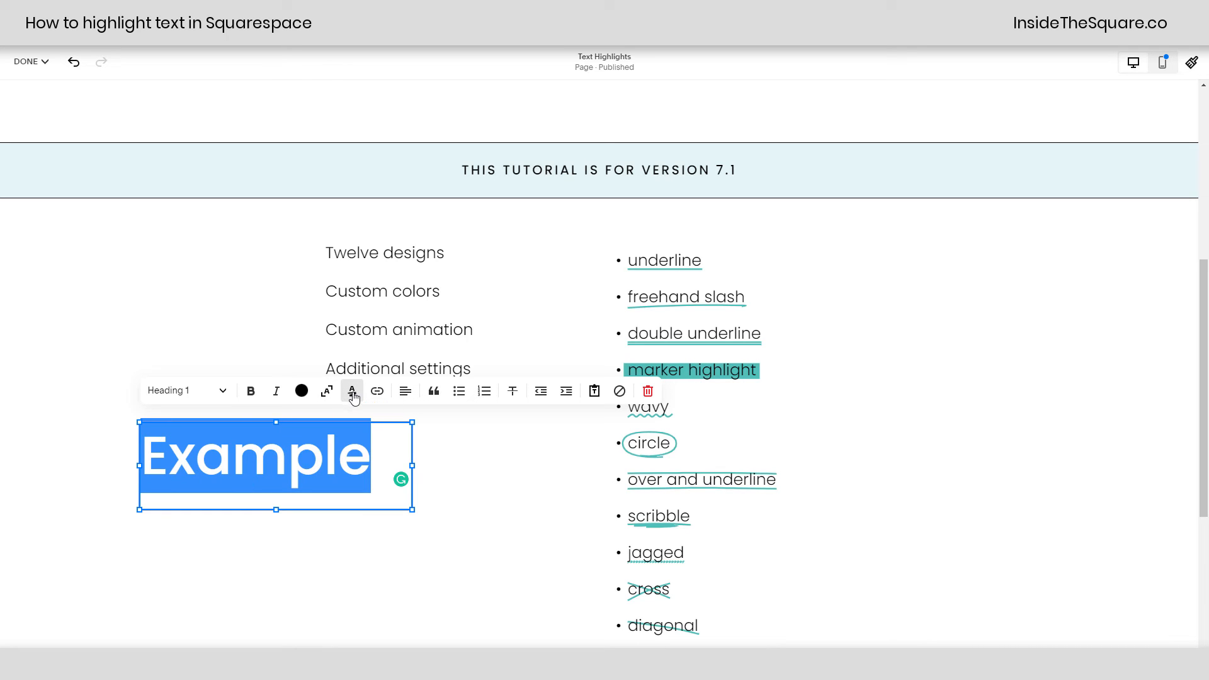
pyautogui.click(352, 390)
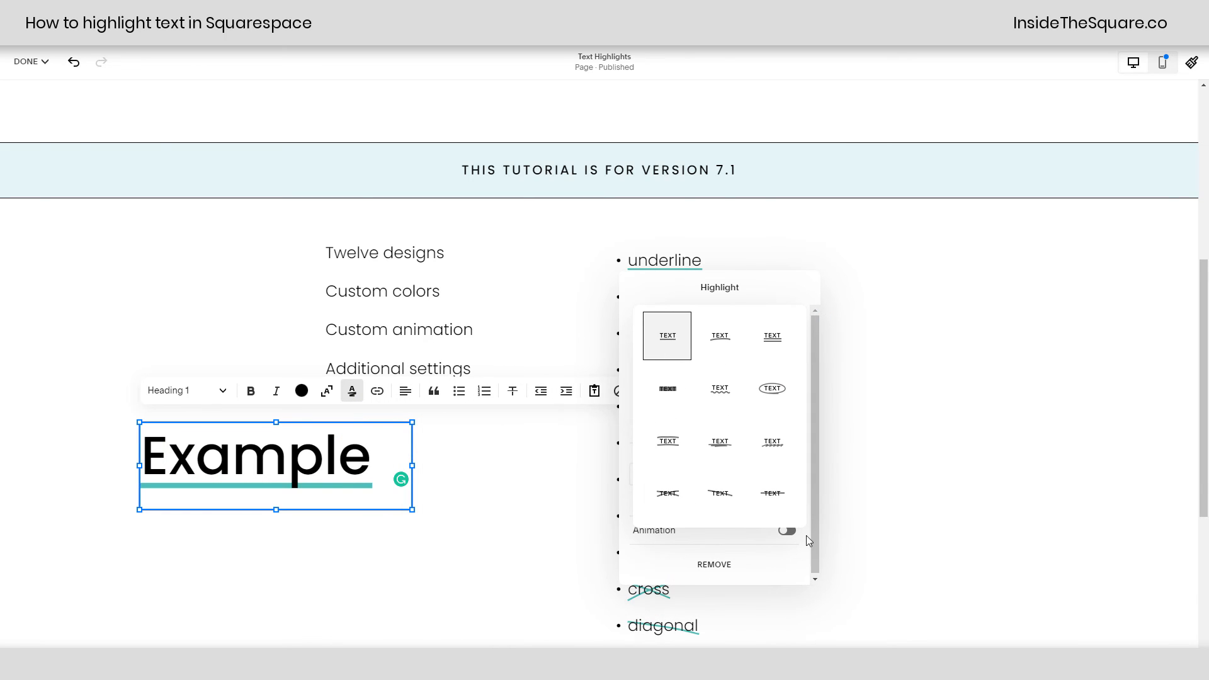
pyautogui.click(668, 335)
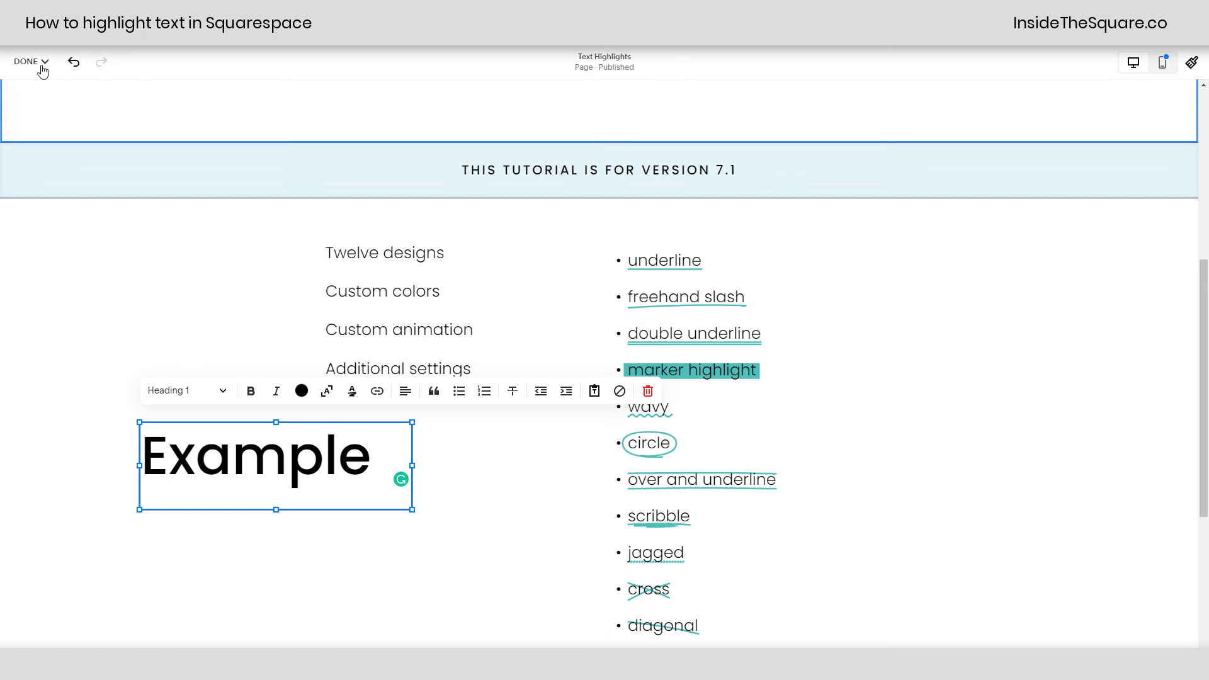
# Step: Finish editing with Done and save the page changes
pyautogui.click(31, 61)
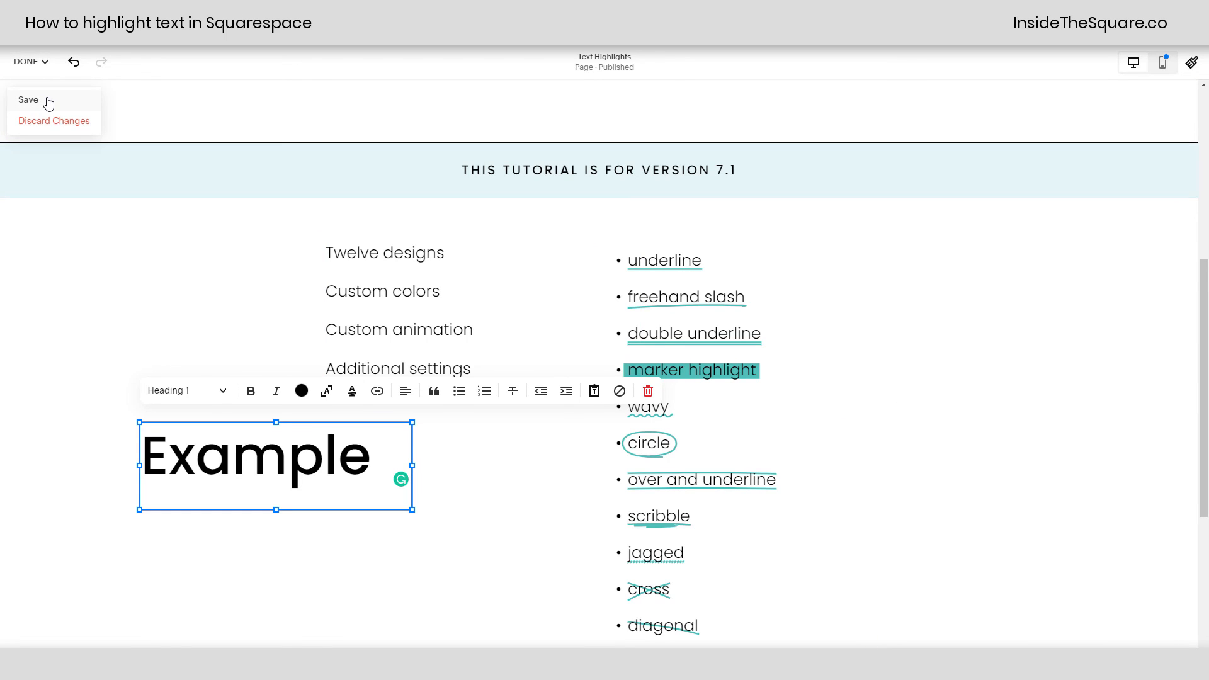
pyautogui.click(29, 100)
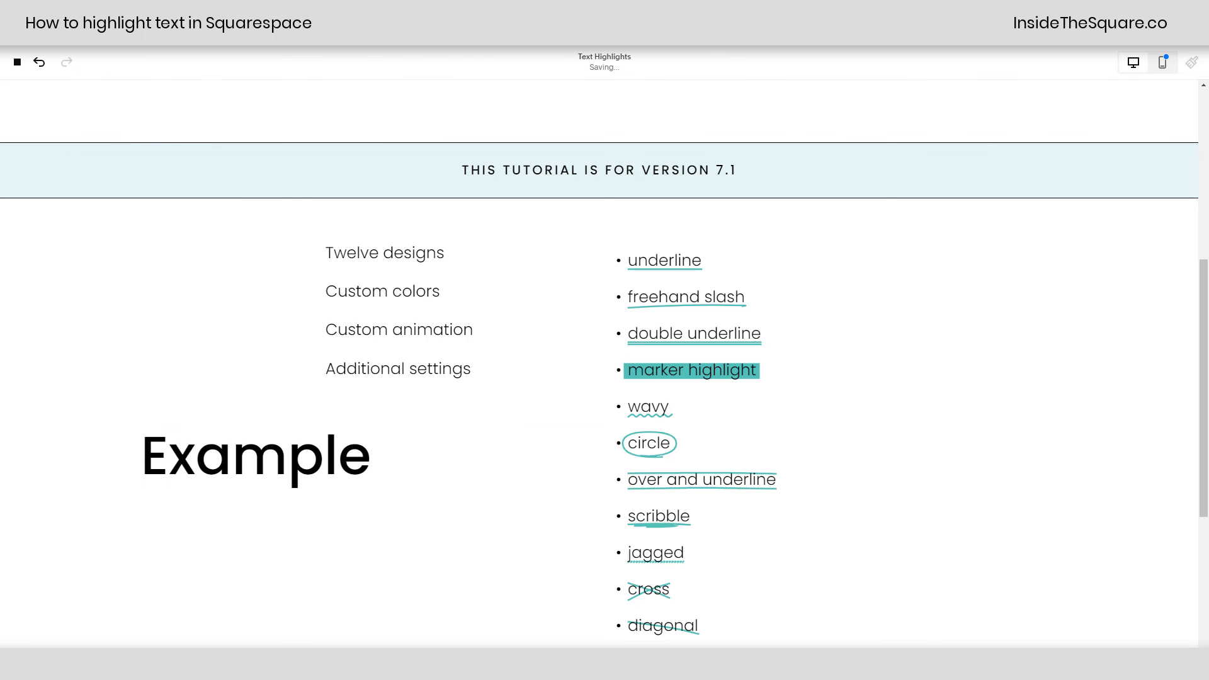